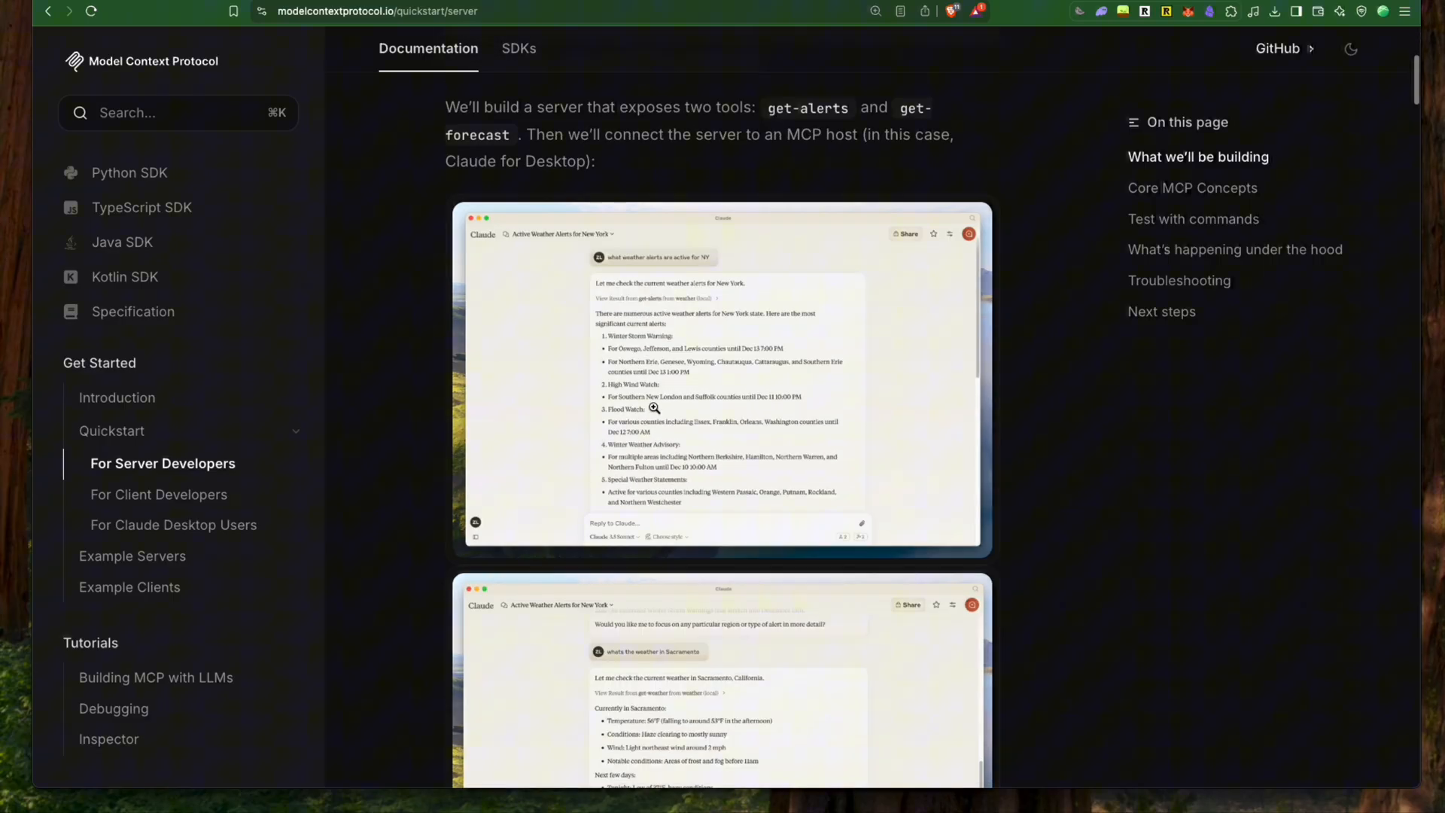
Scroll the quickstart page down to the Claude Desktop weather alert and forecast screenshots.
scroll("down", 3)
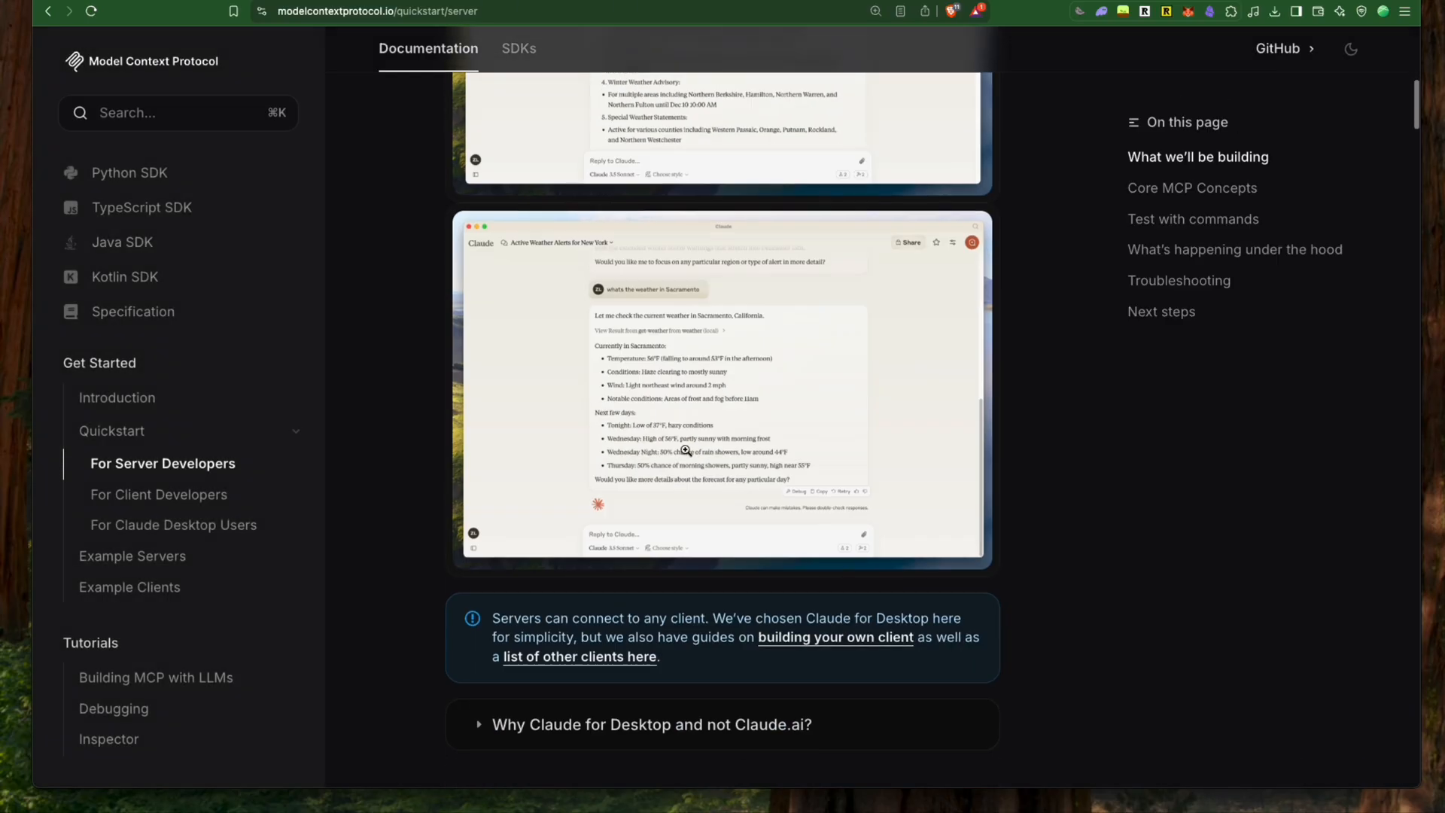
scroll("down", 3)
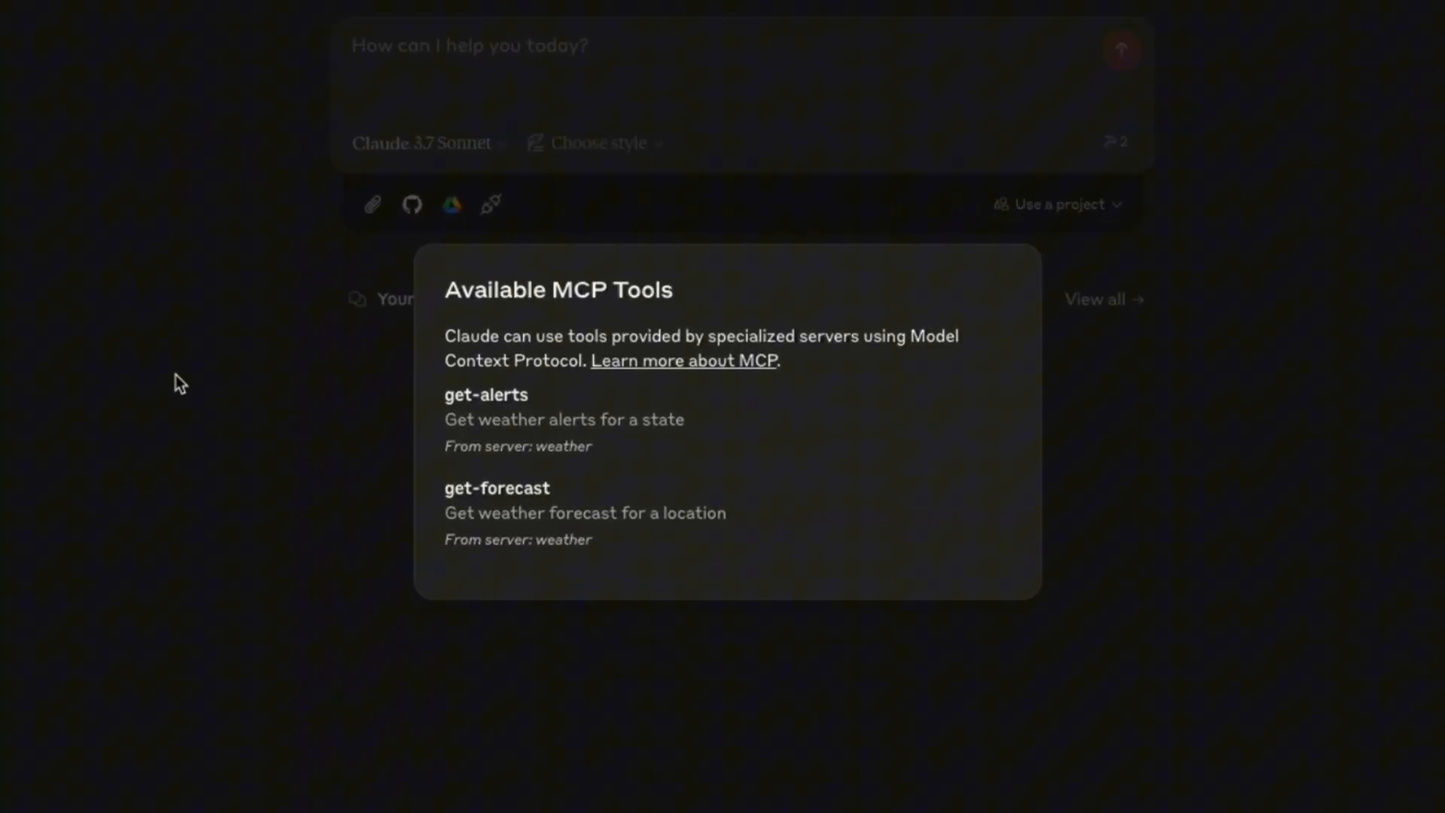
Type a weather forecast question into Claude Desktop's chat box.
type("What's the weather forecast fo")
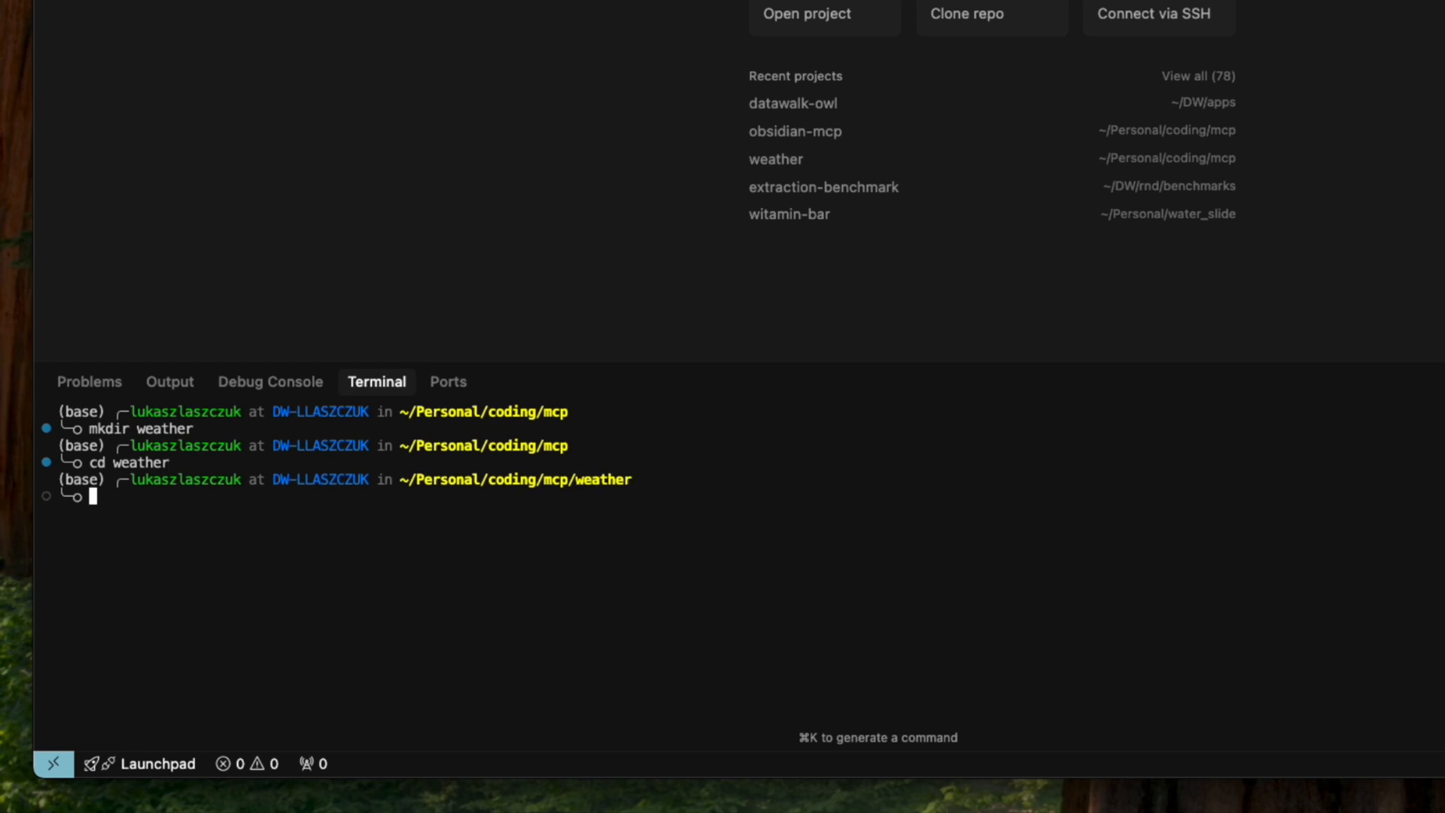
Run npm init in the terminal to create the weather project's package.json.
type("npm init")
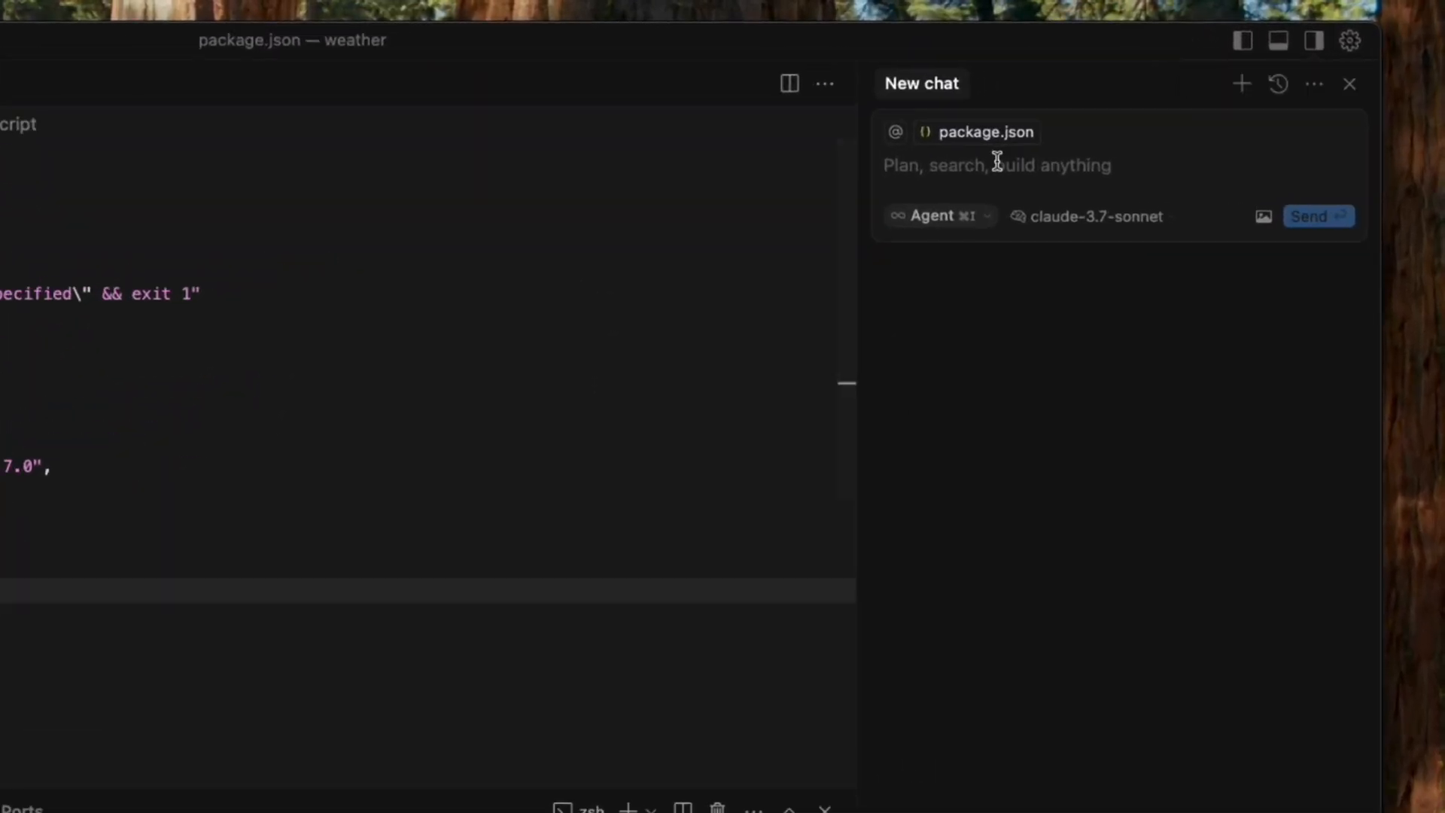
Have the agent add module type, bin, build script and files to package.json, and save tsconfig.json.
type("Update package.json to contain this information")
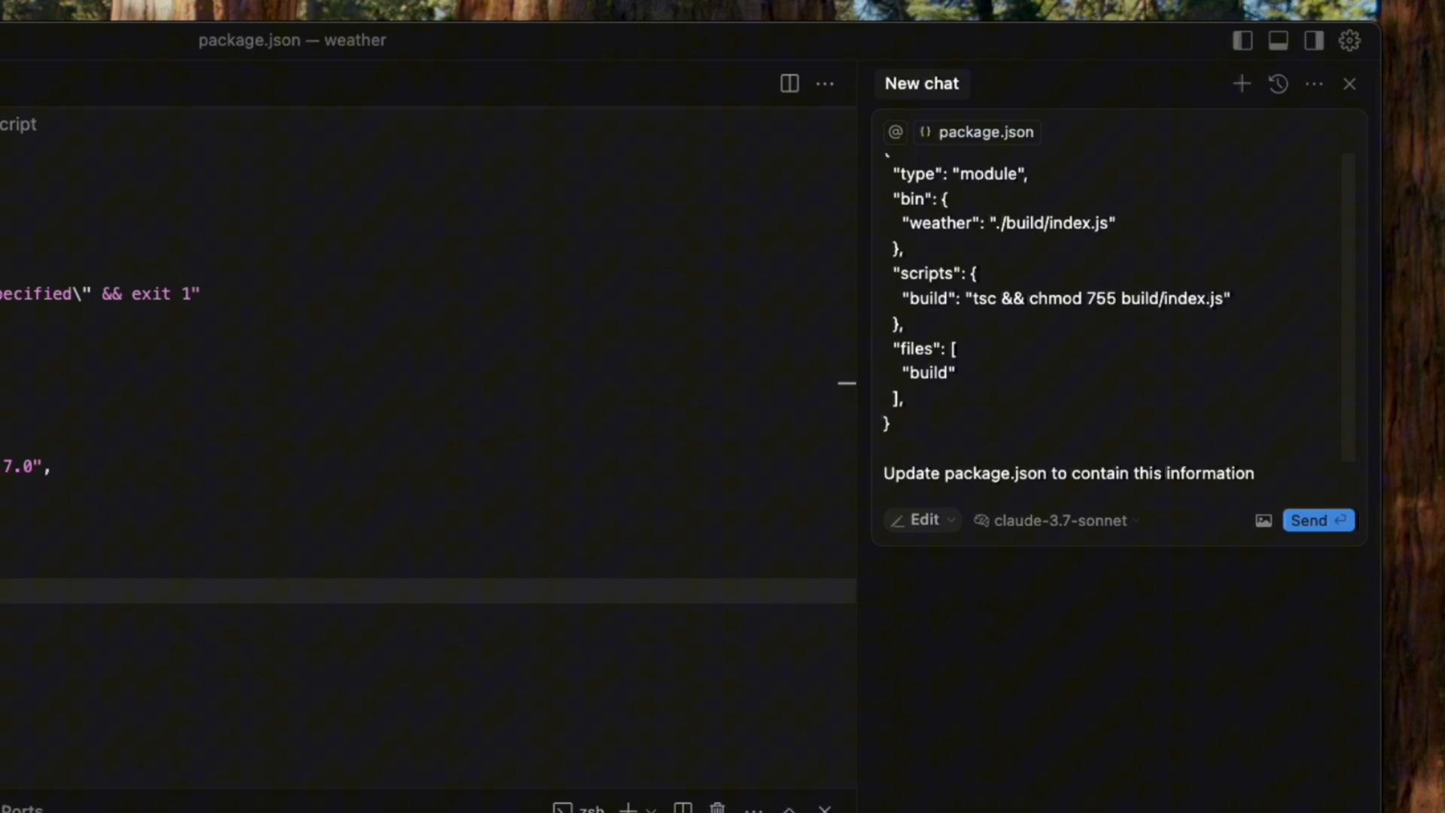
left_click(1318, 520)
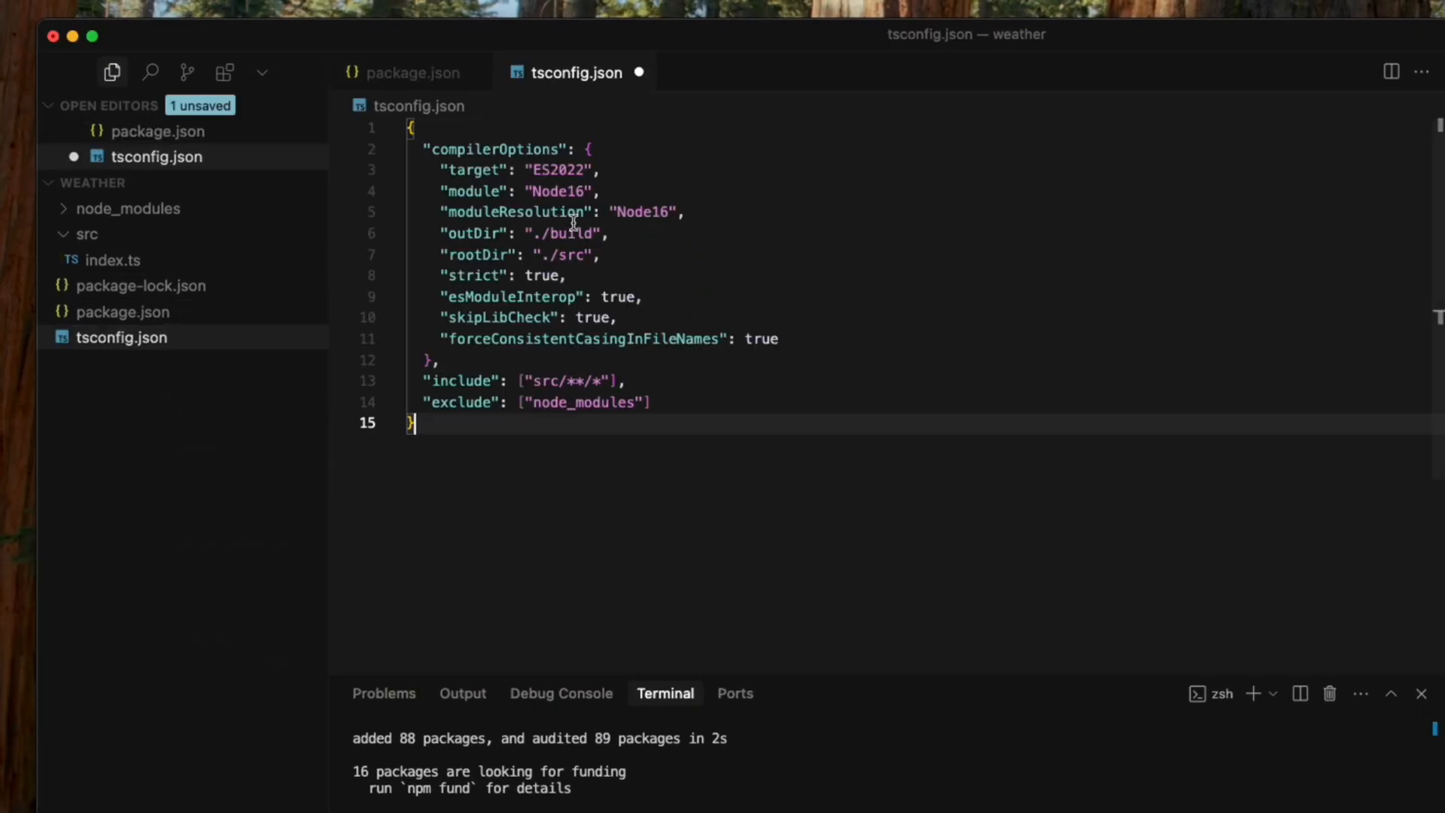
key("cmd+s")
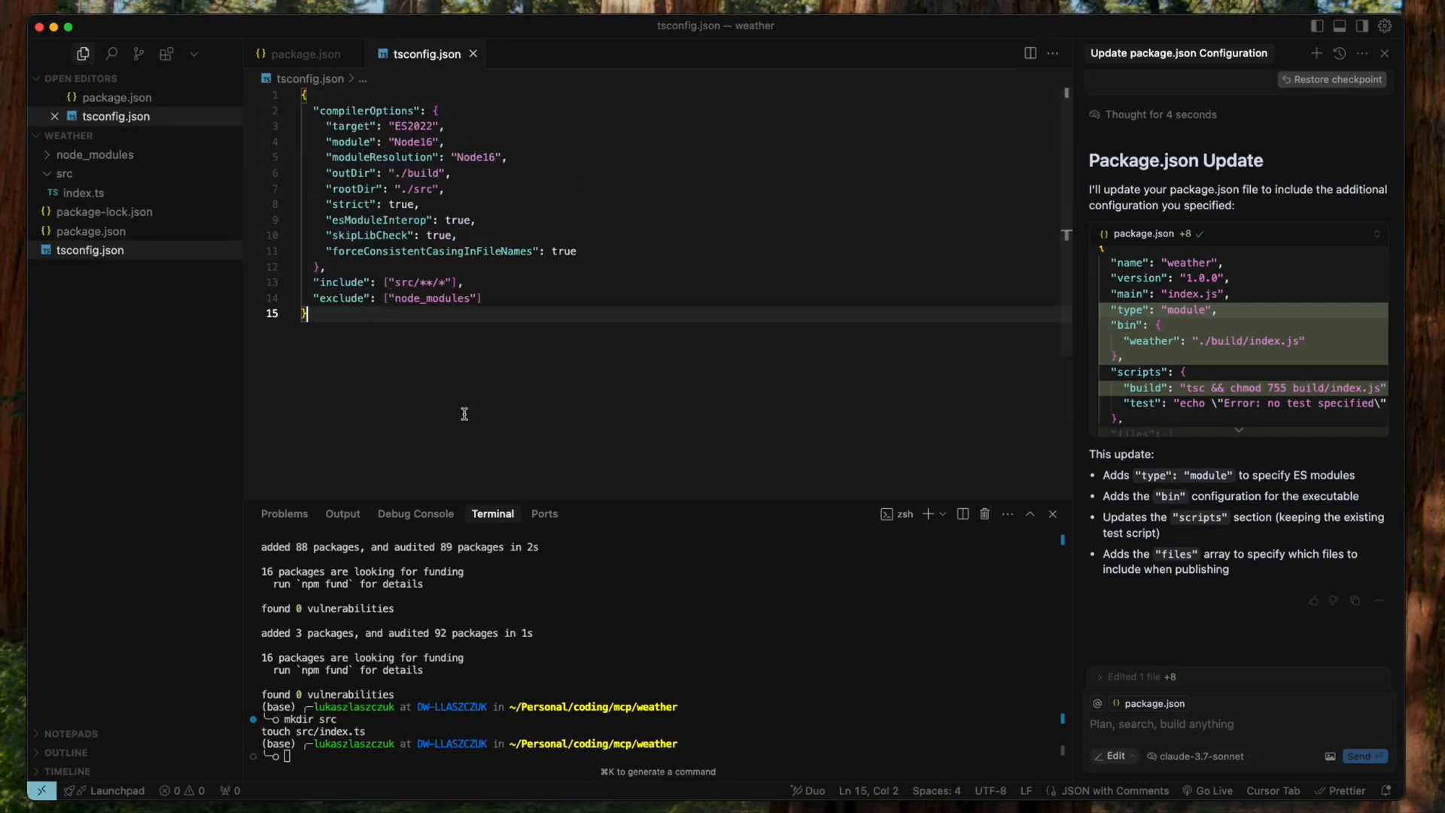
mouse_move(1155, 374)
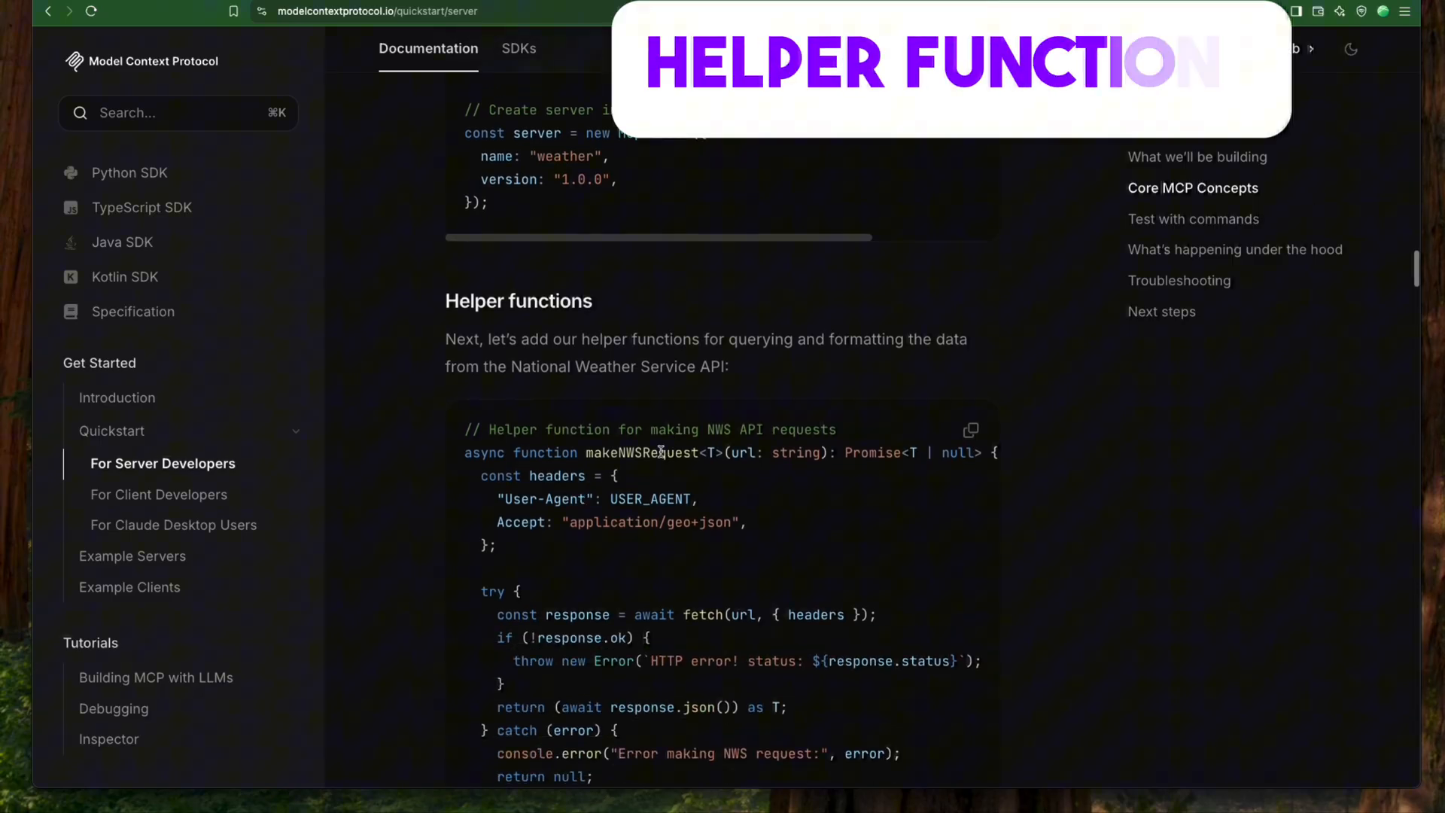
Scroll past Helper functions to the Register weather tools code block.
scroll("down", 3)
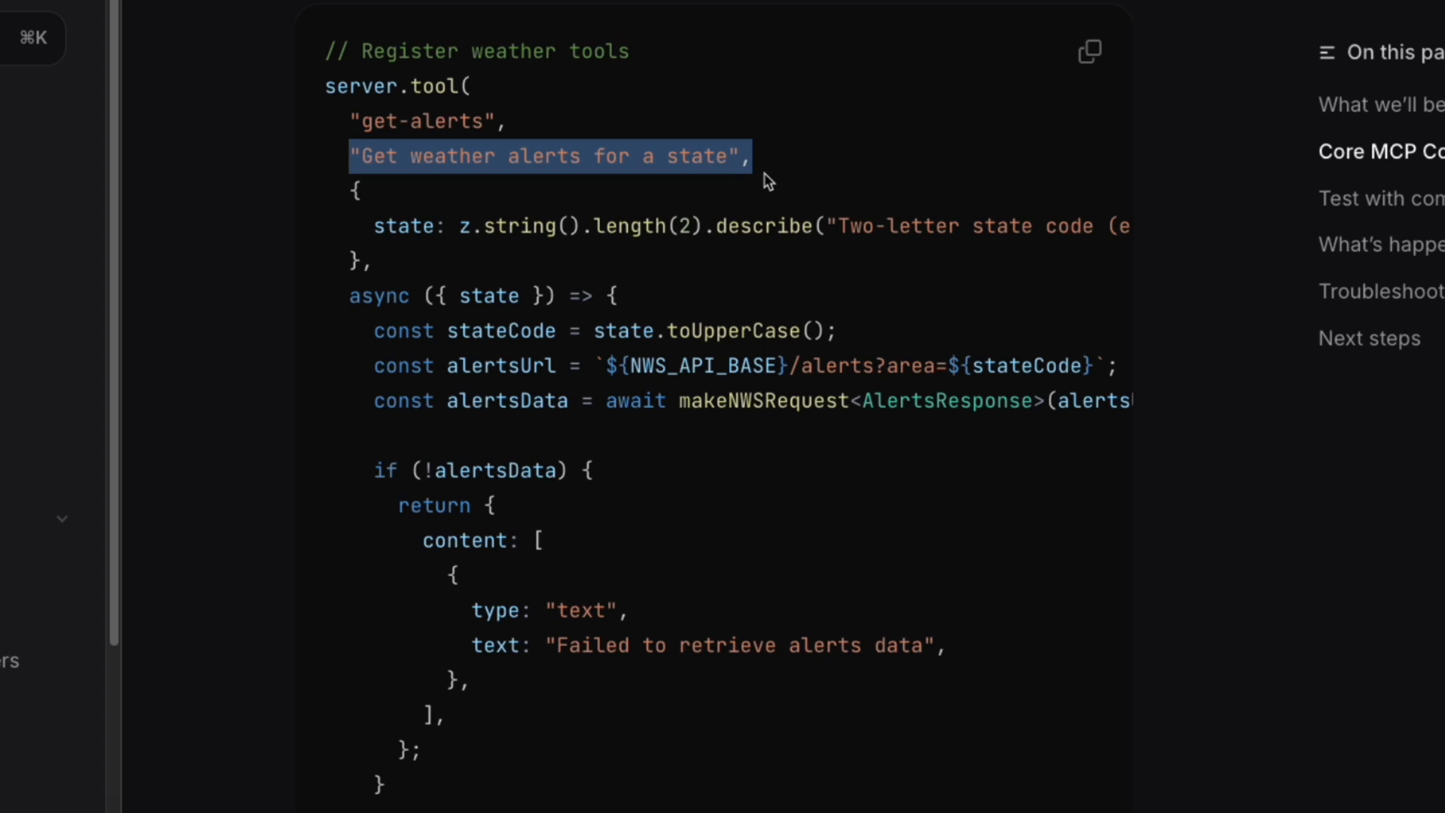
mouse_move(433, 168)
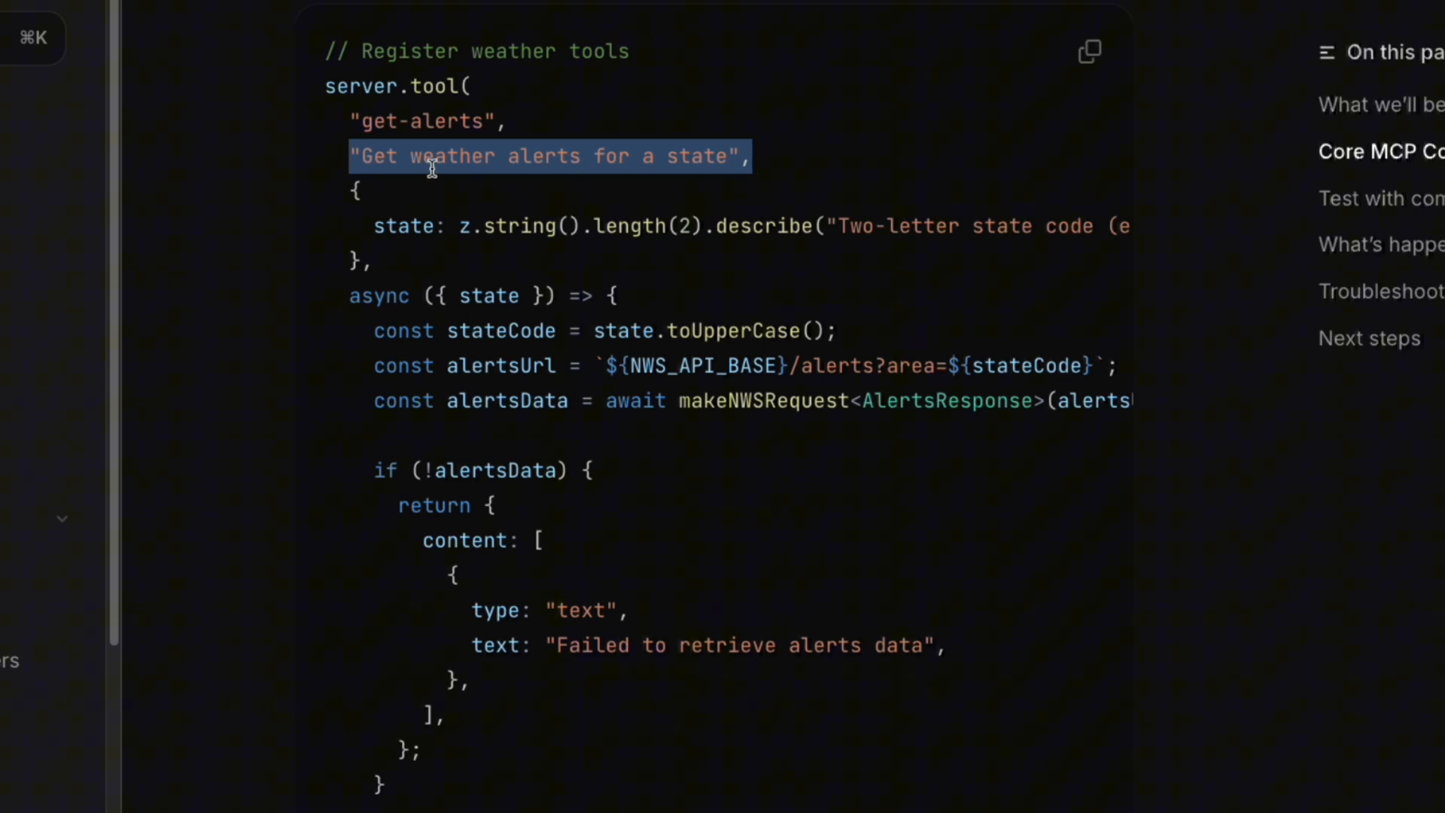
mouse_move(567, 215)
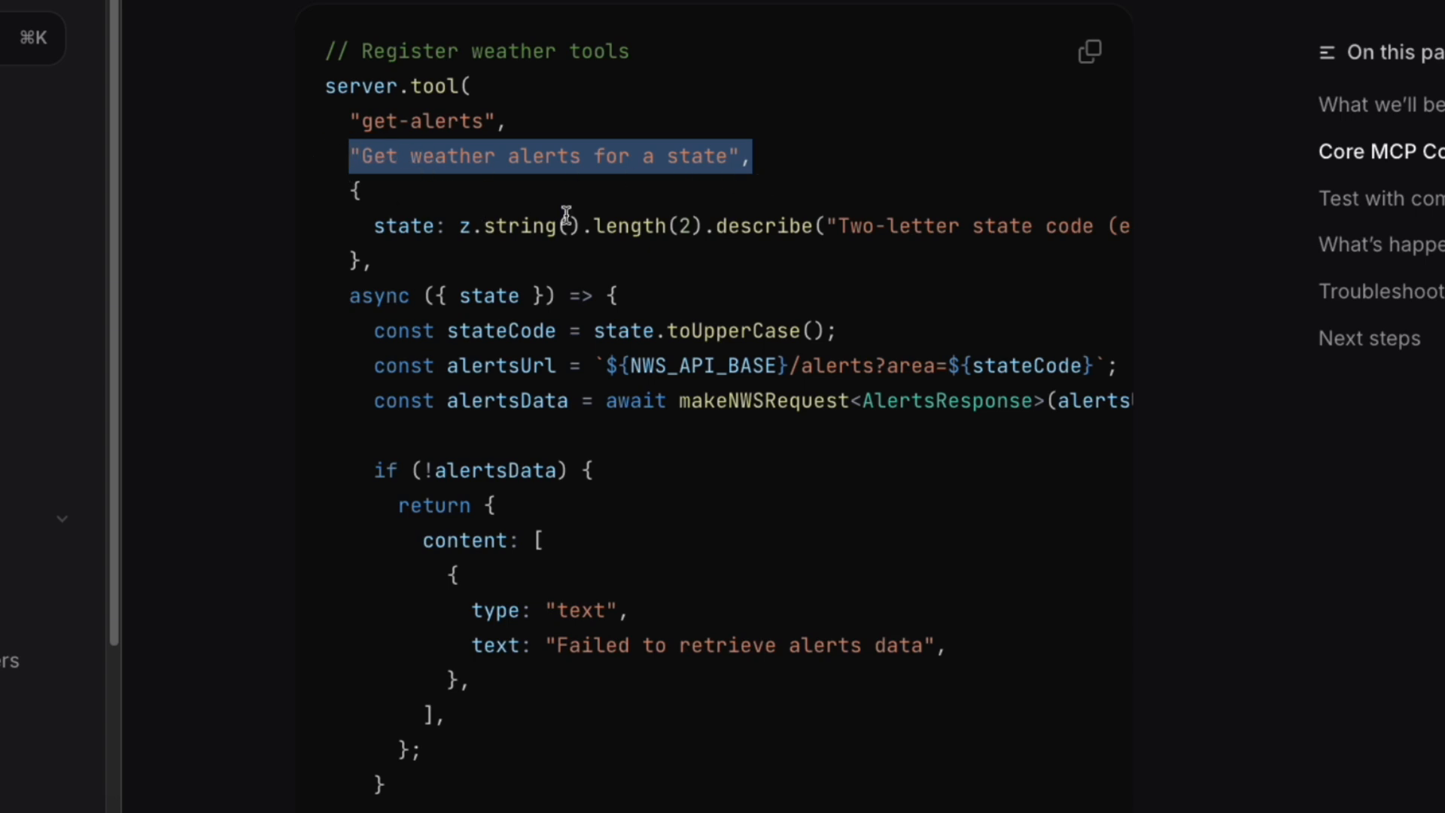
mouse_move(475, 290)
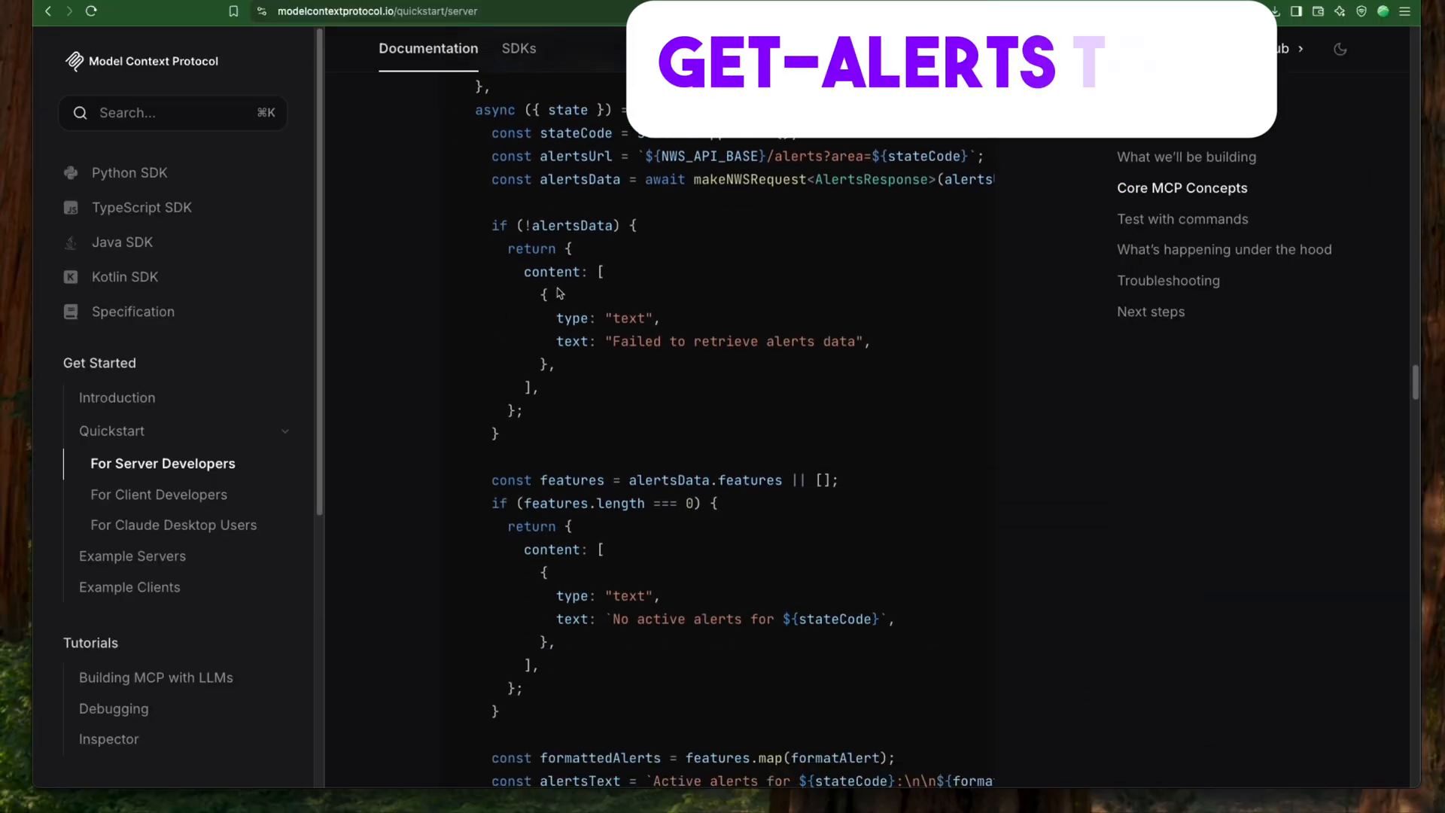
Scroll through the get-alerts tool code, from its state parameter to alert formatting.
scroll("down", 3)
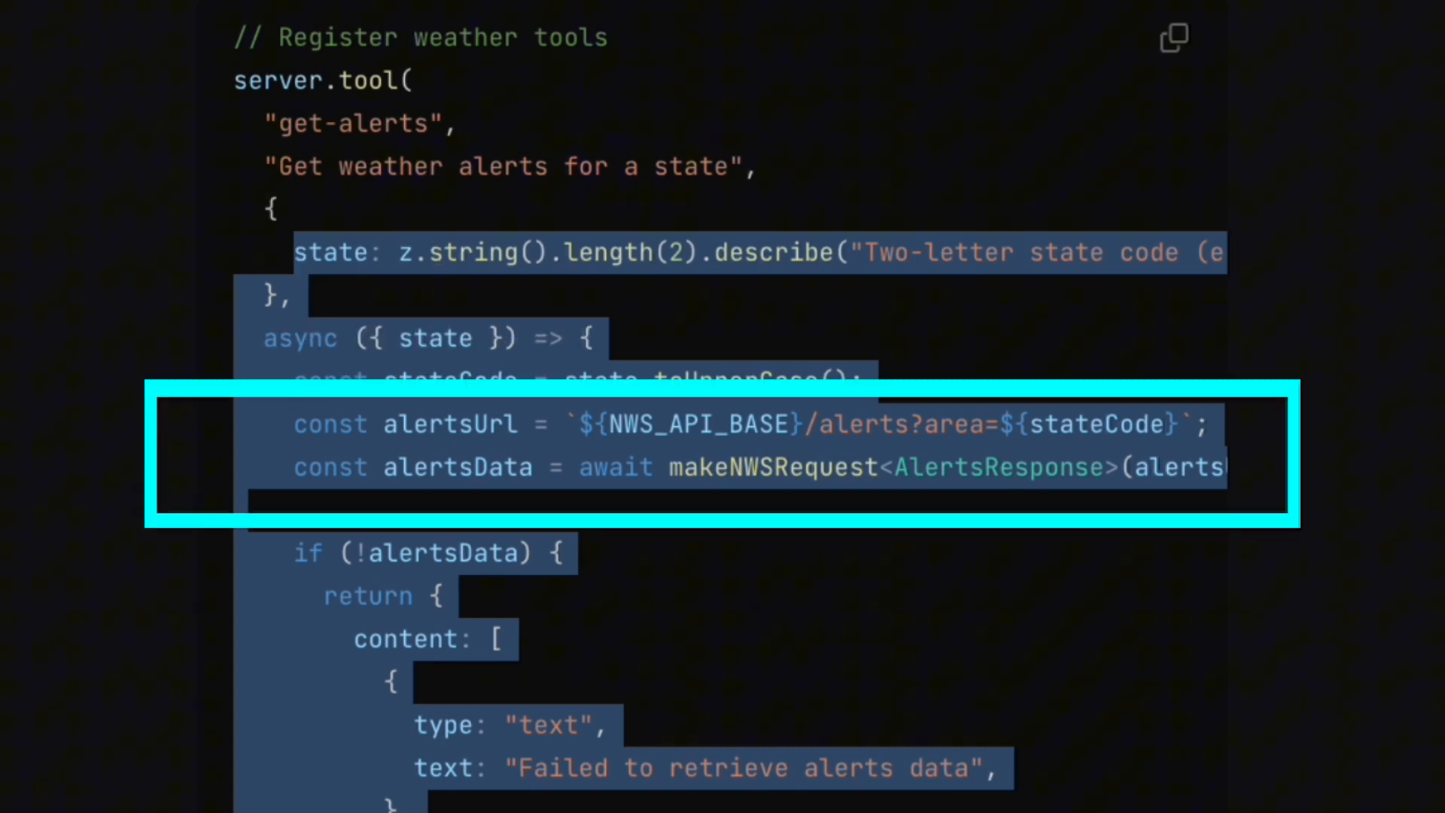
scroll("down", 3)
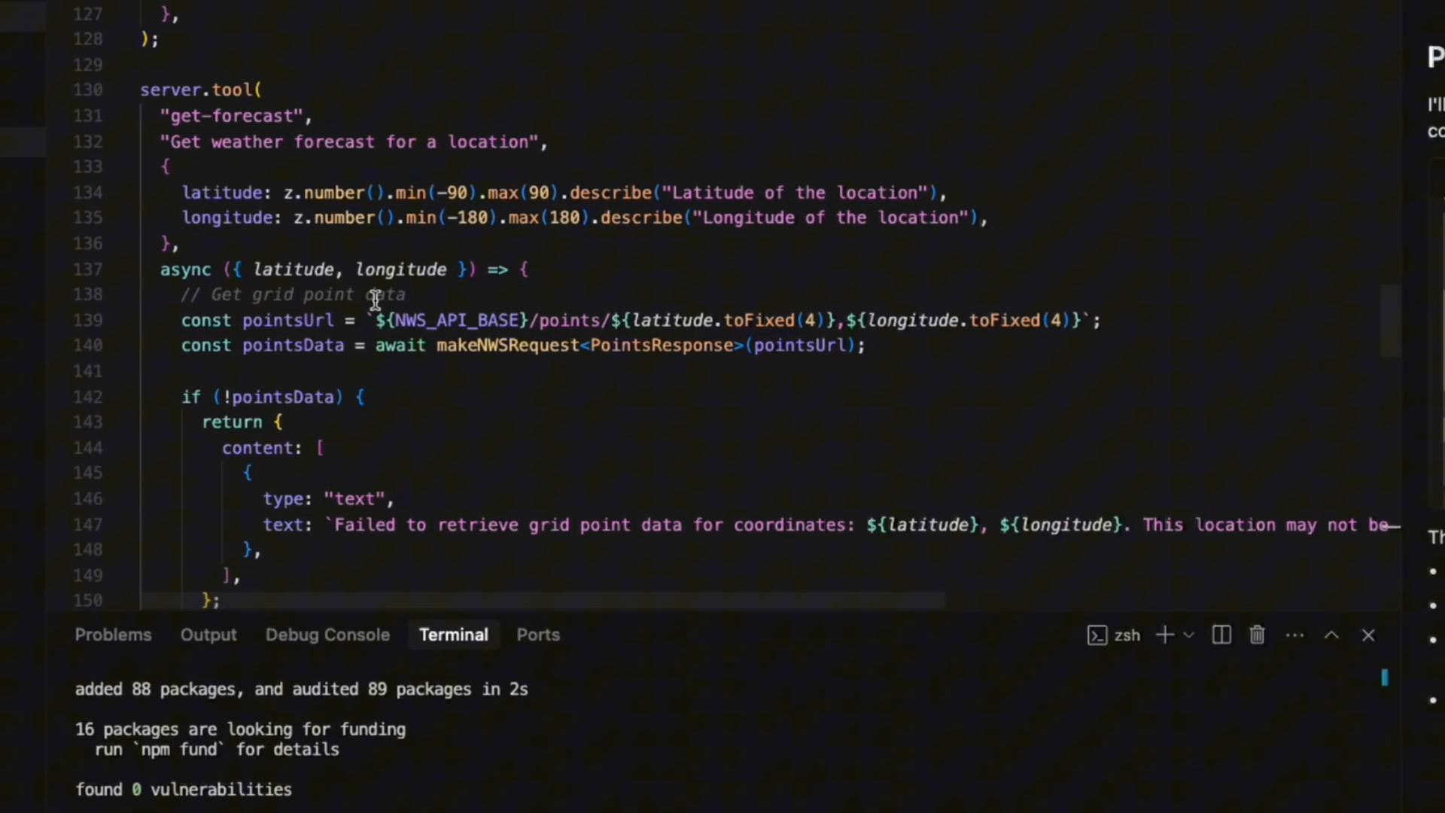
mouse_move(346, 189)
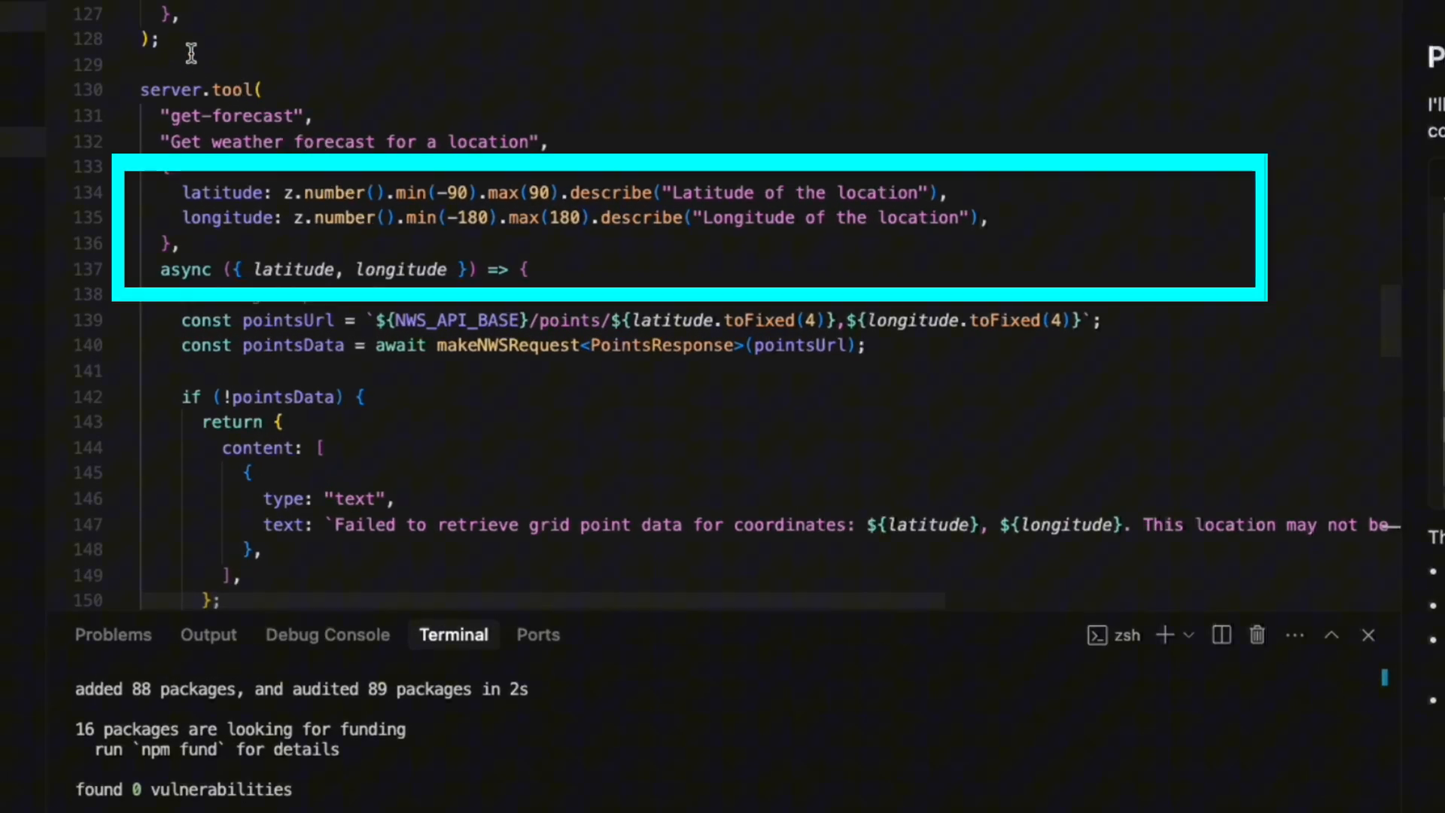
mouse_move(101, 209)
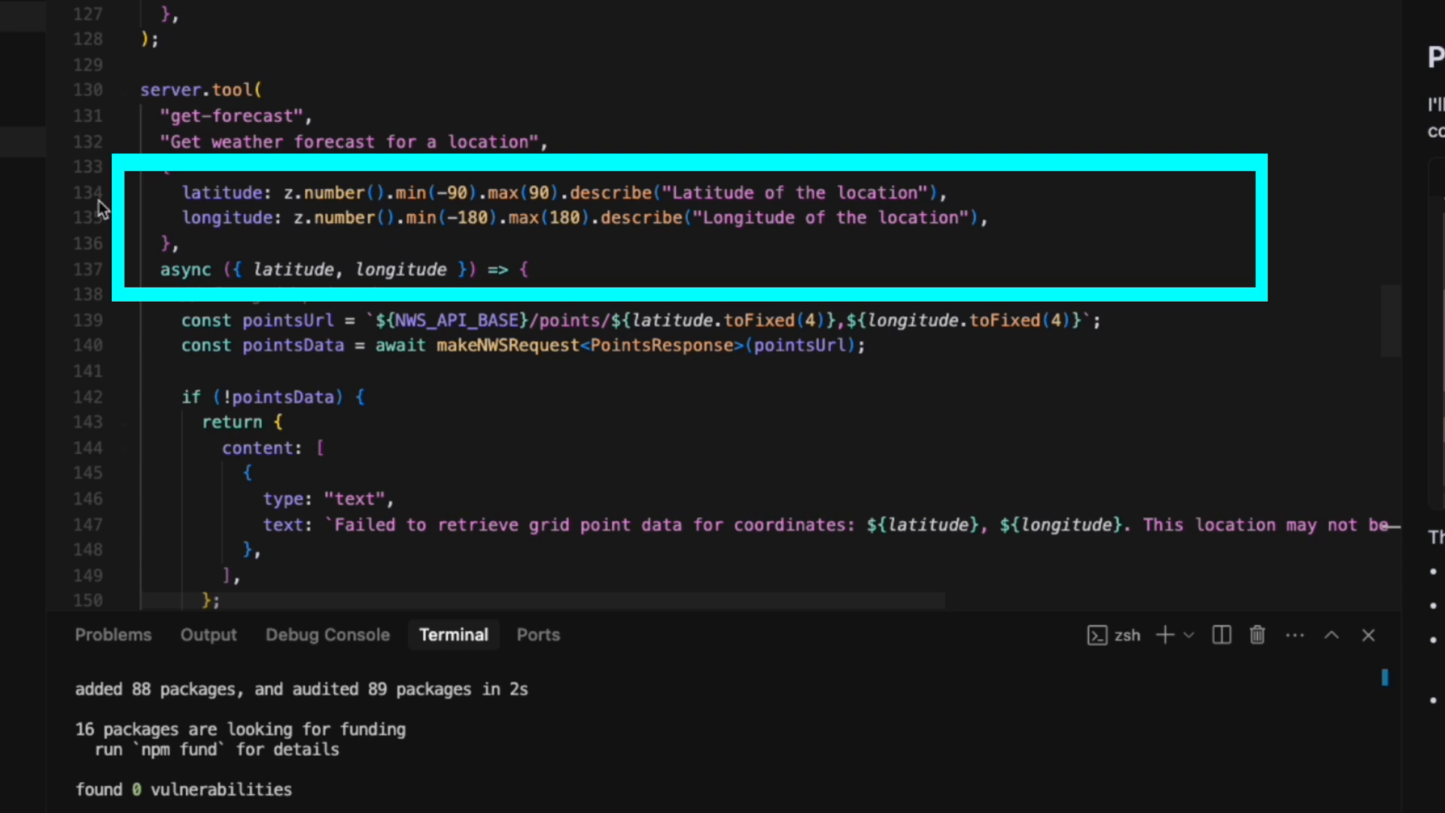
mouse_move(406, 271)
type("npm")
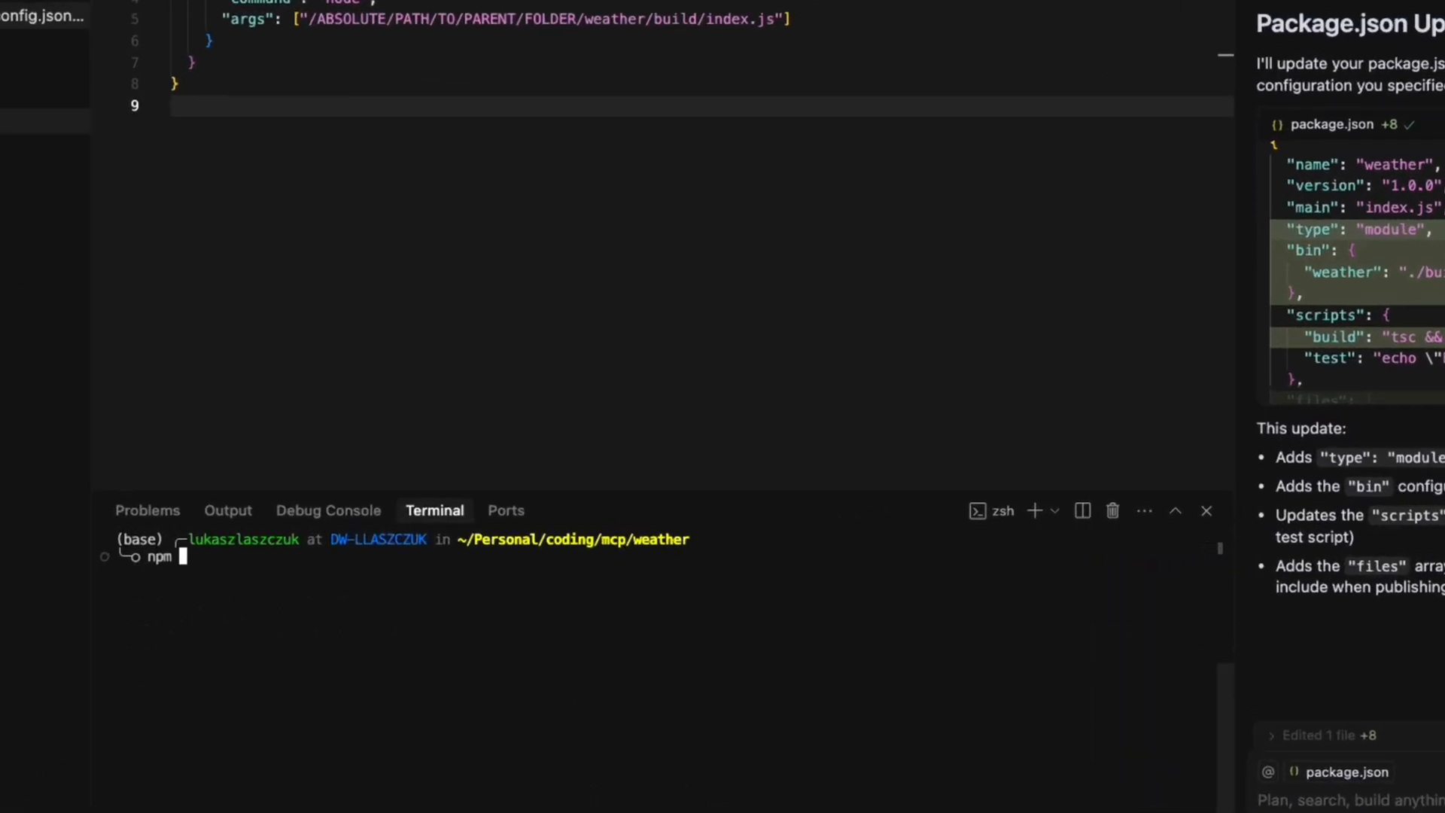
Enter npm run build in the terminal to compile the weather server.
type("run build")
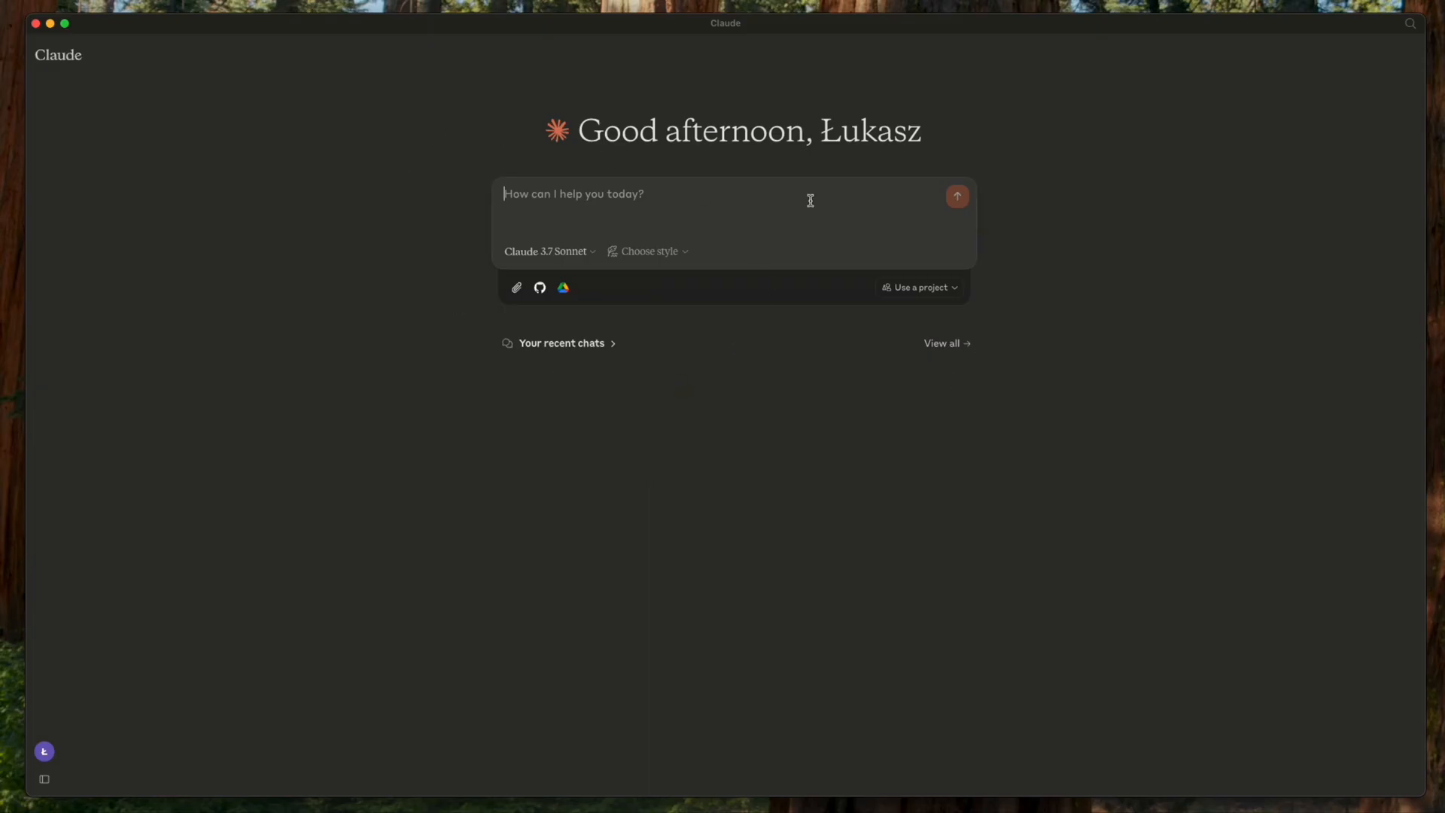
Reach Claude Desktop's MCP config file through Settings, Developer, and Edit Config.
left_click(43, 780)
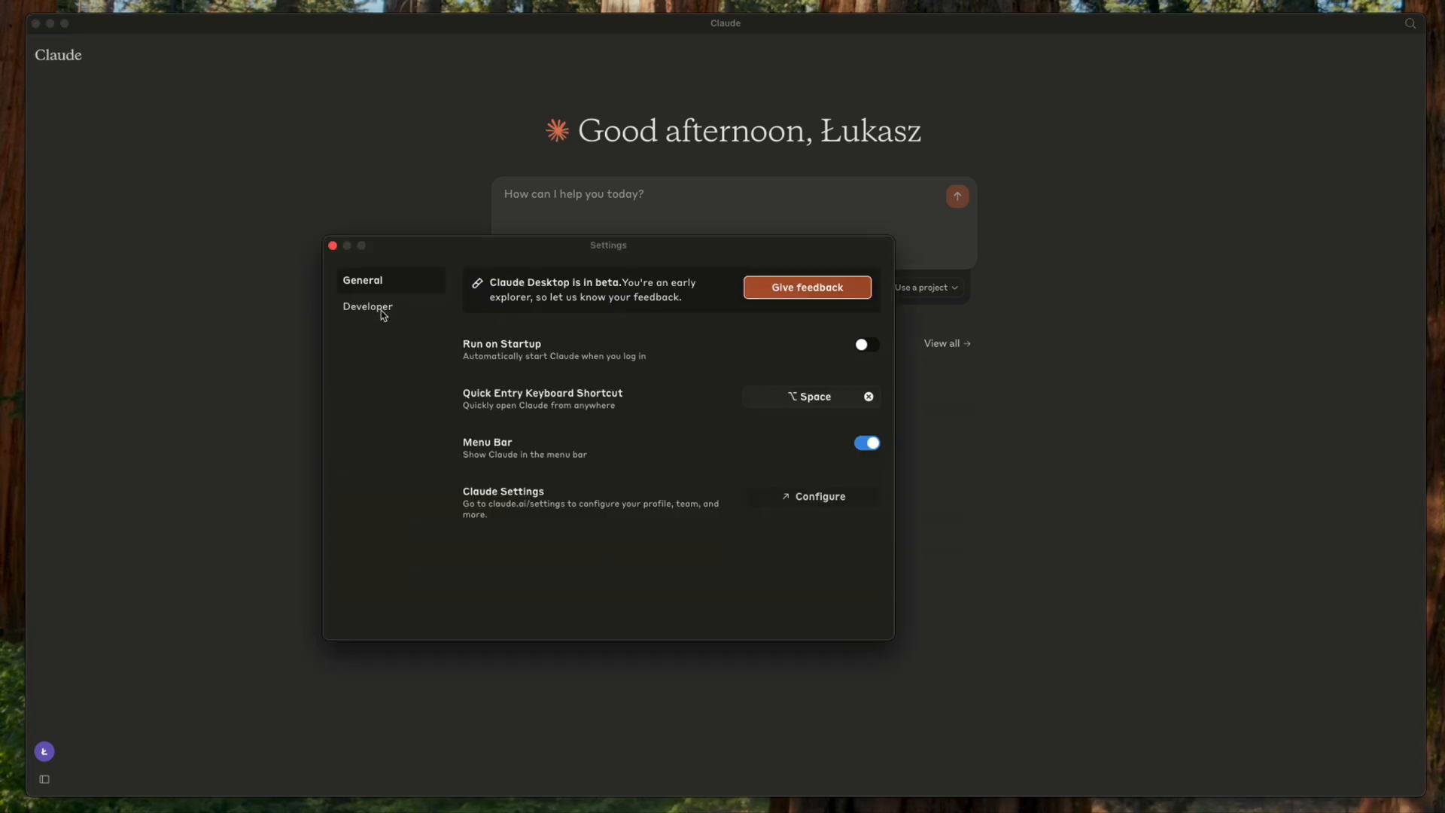
left_click(368, 307)
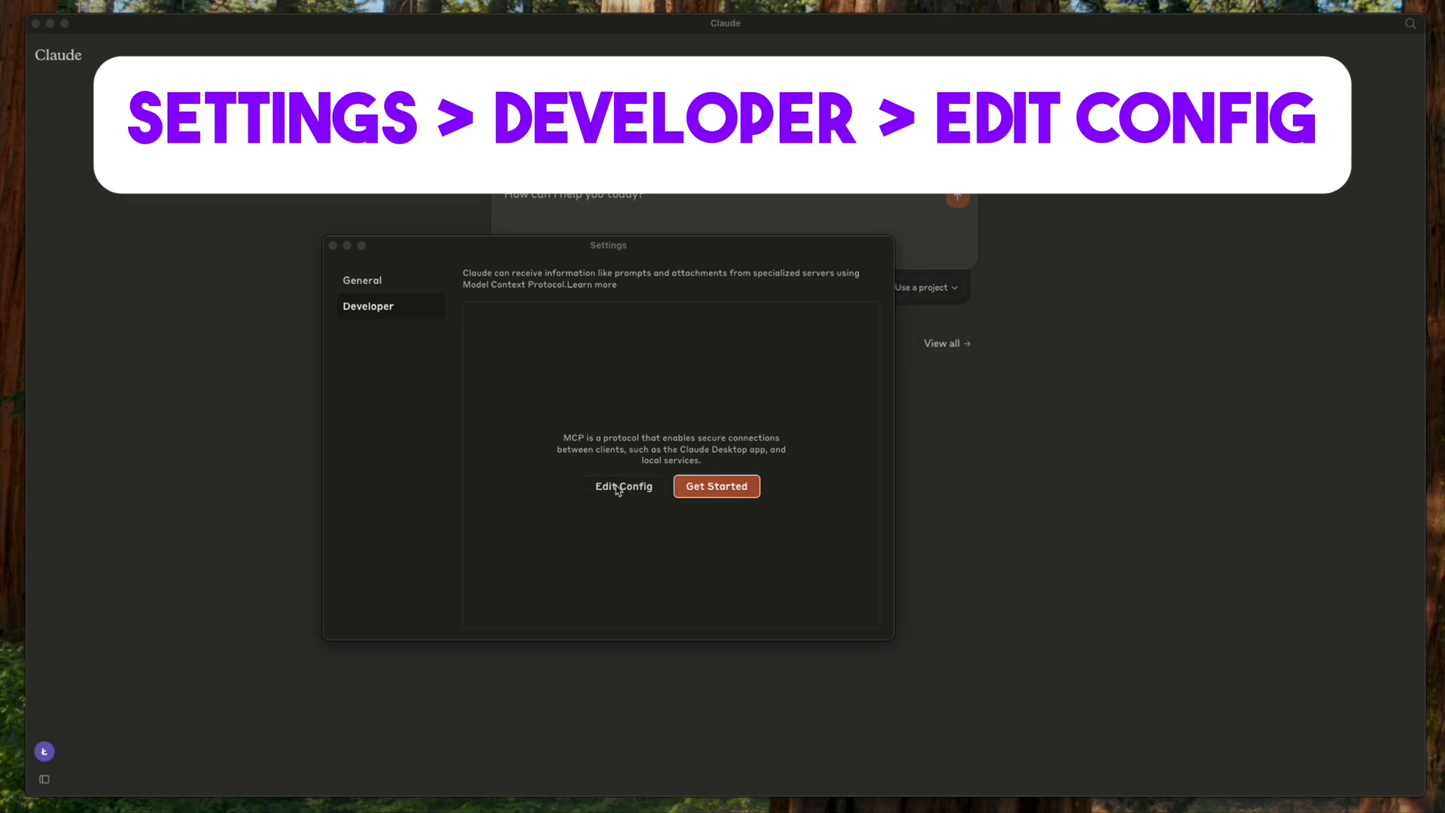
left_click(622, 487)
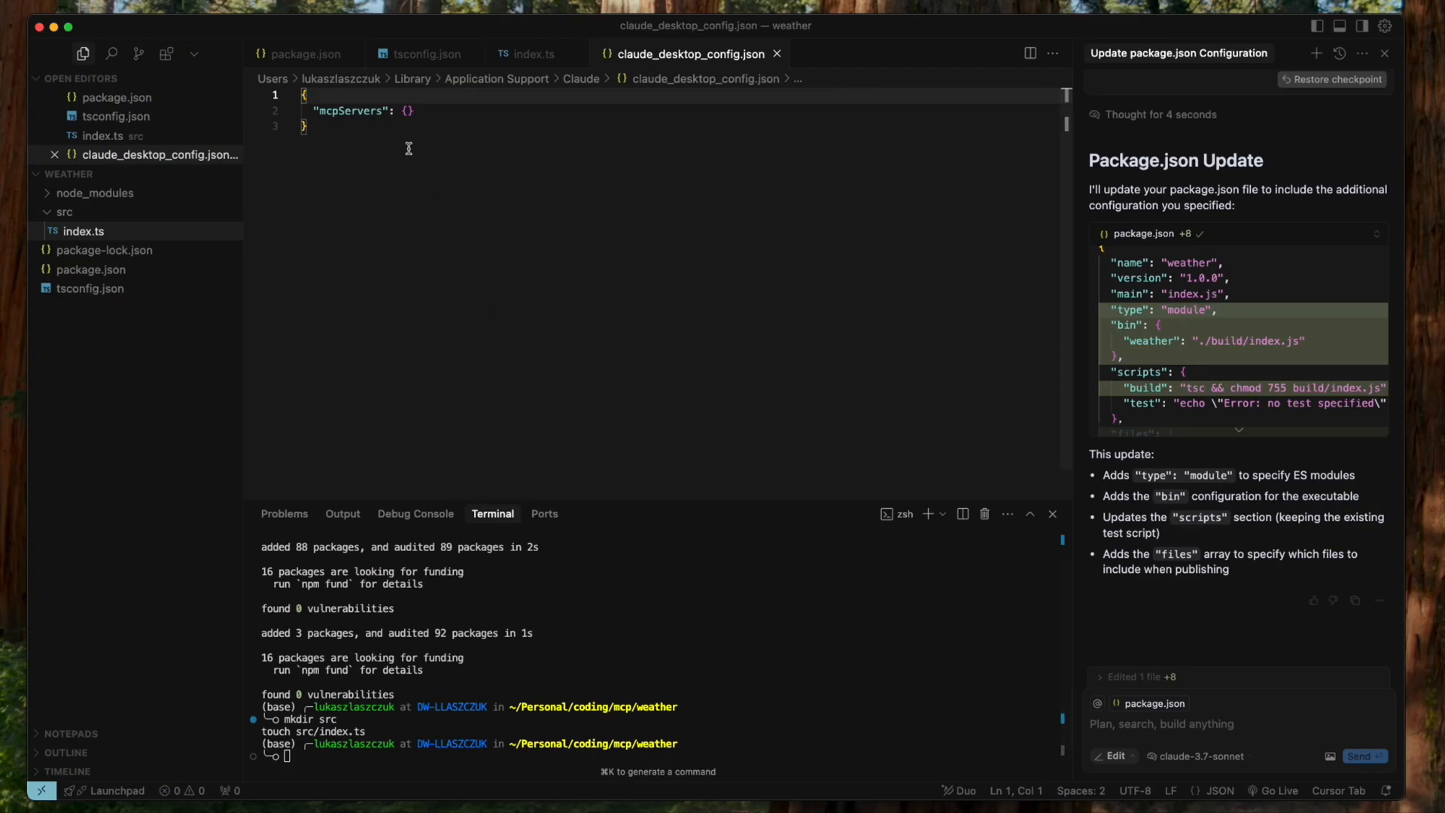
Add the weather server with its absolute build/index.js path, restart Claude, and confirm 2 tools.
left_click(307, 126)
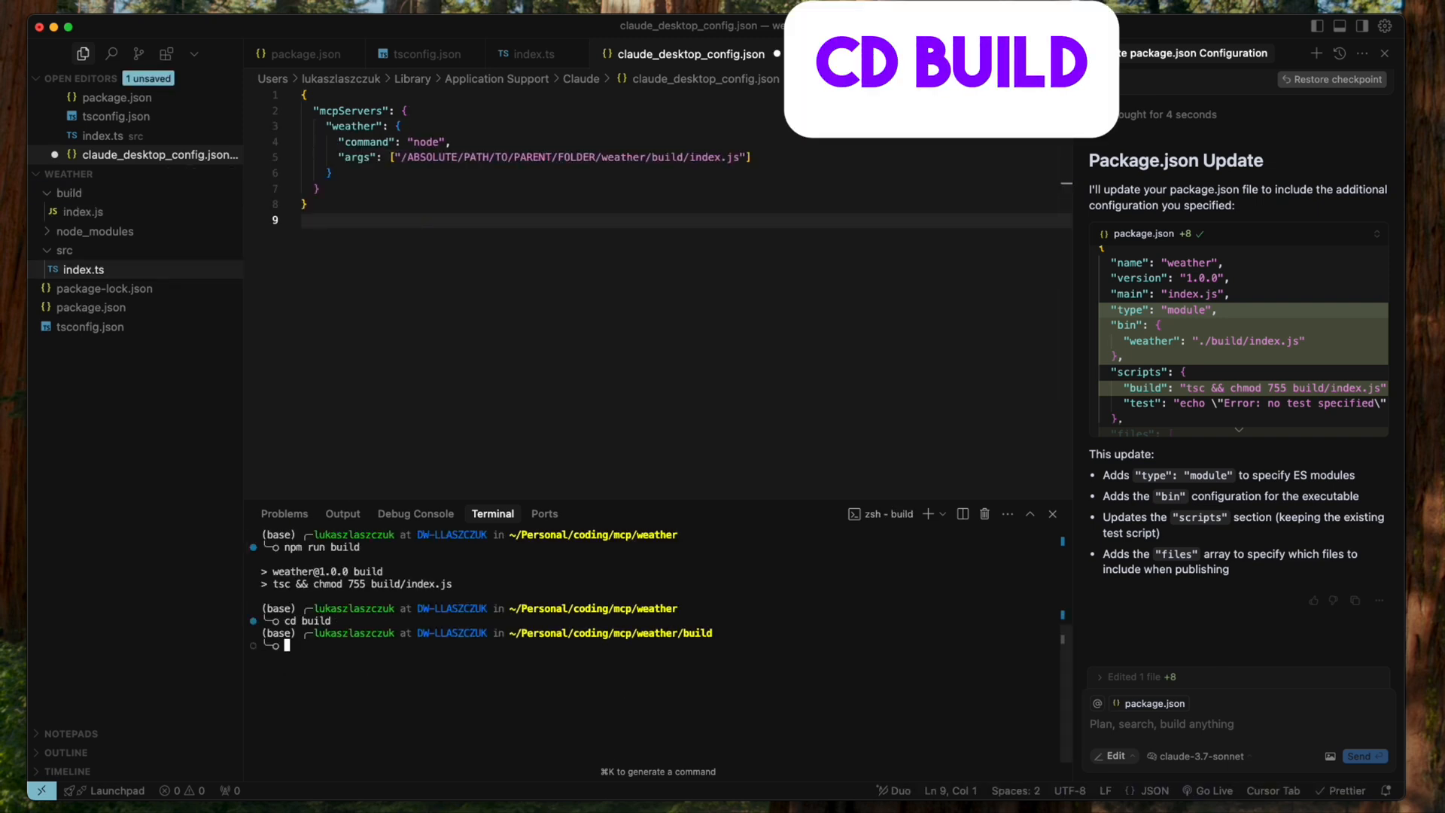
type("pwd")
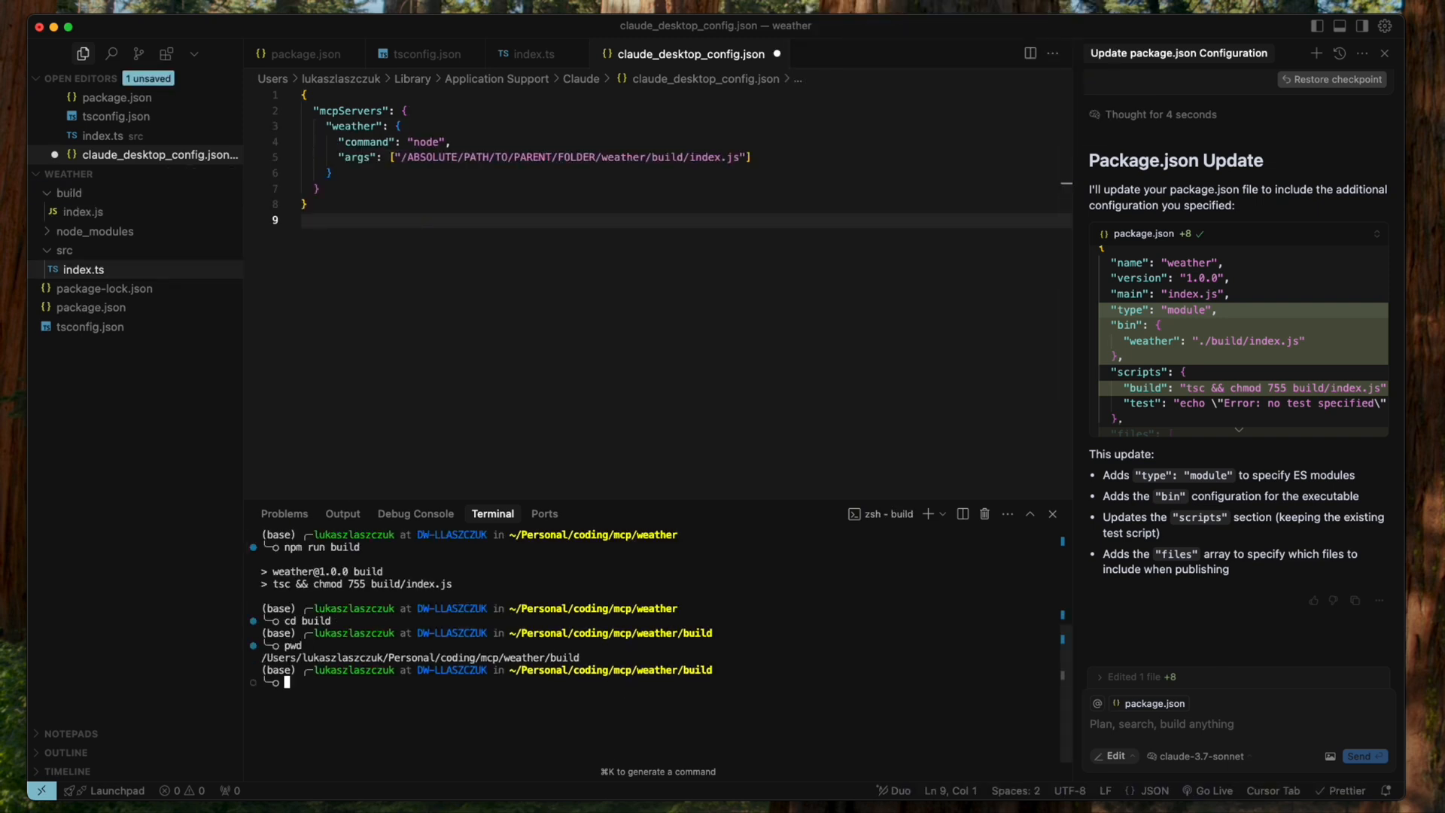
double_click(525, 156)
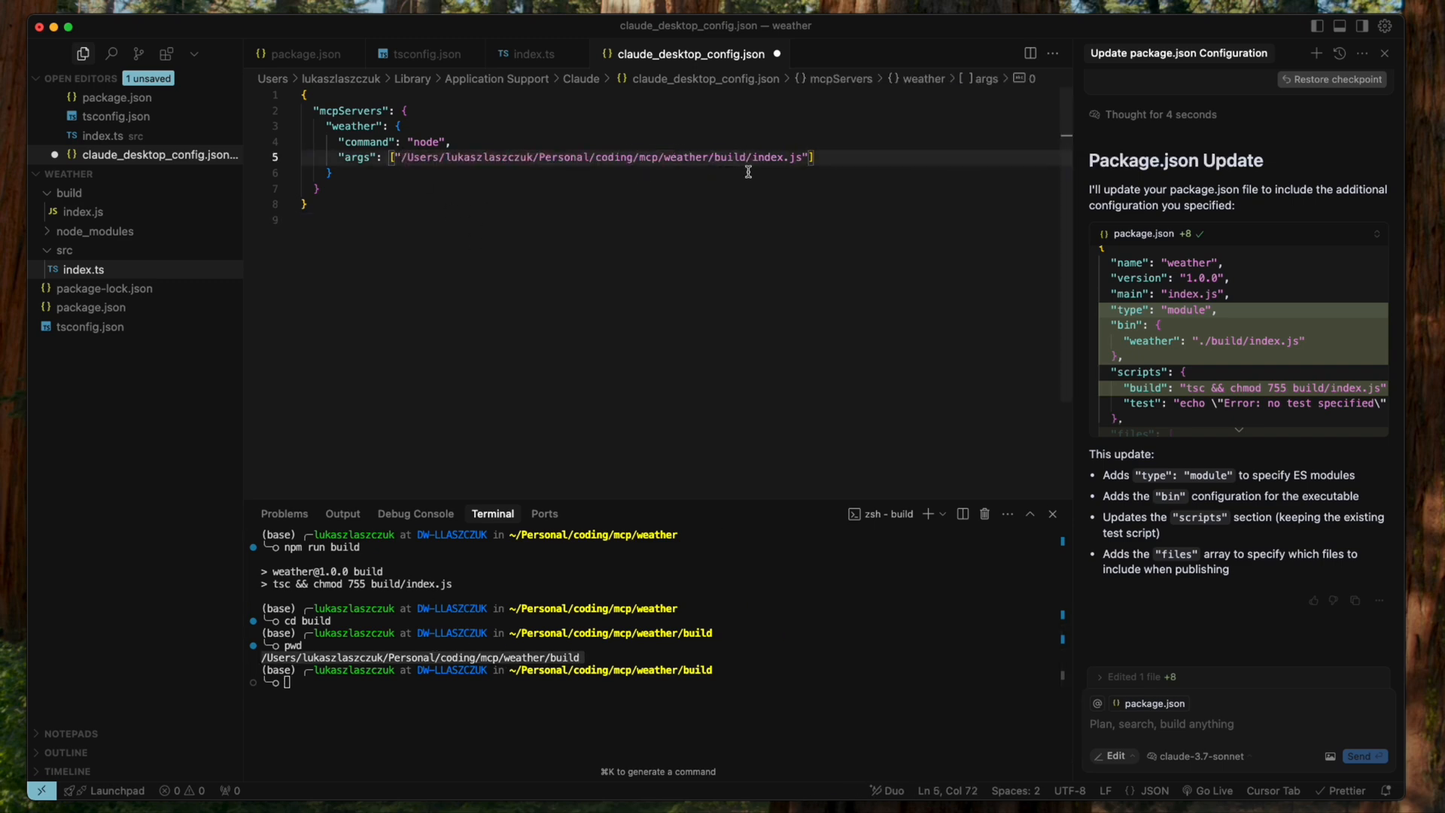
type("pkill -f \"Claude\" && sleep 2 && open -a \"Claude\"")
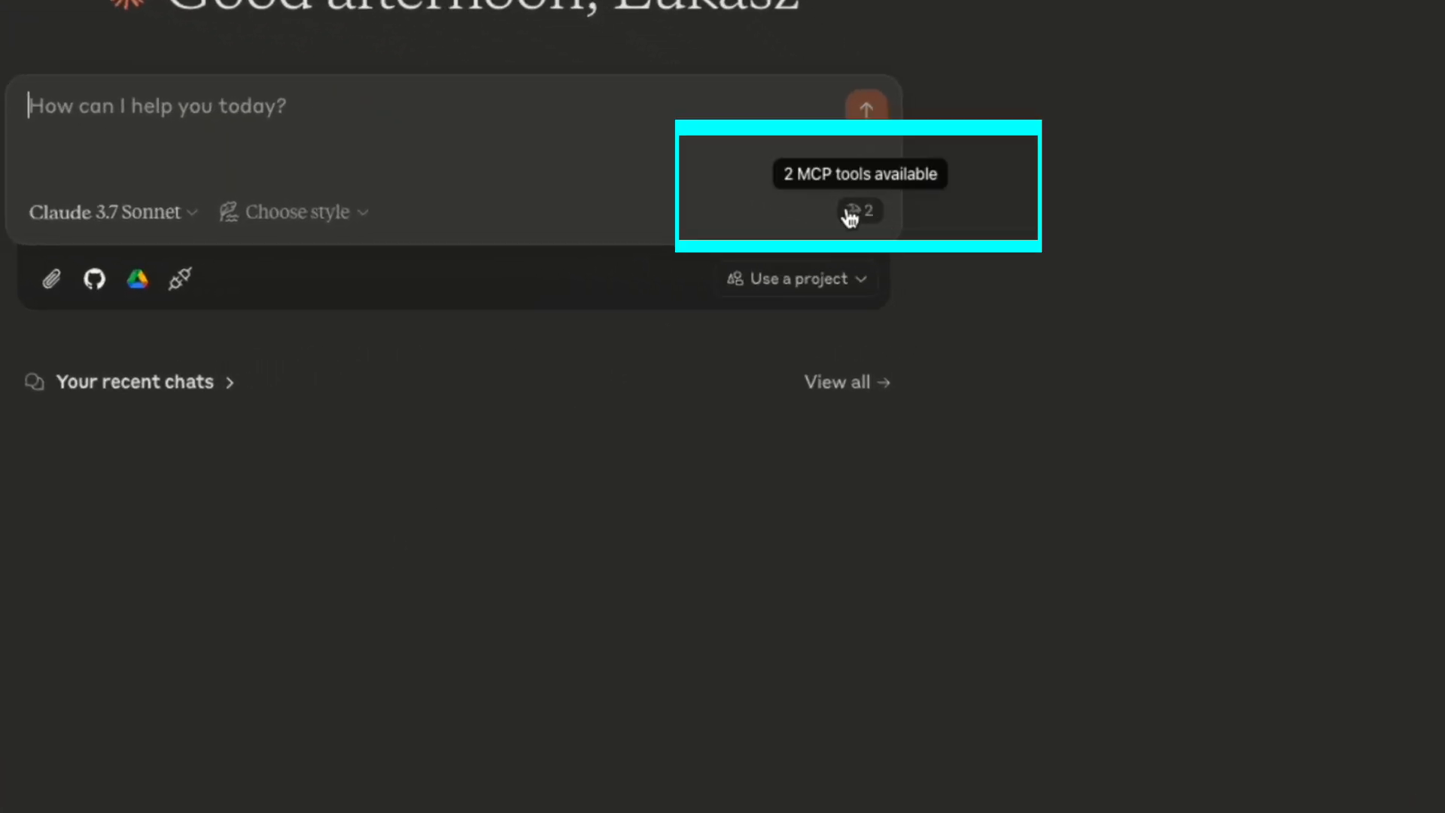
left_click(858, 210)
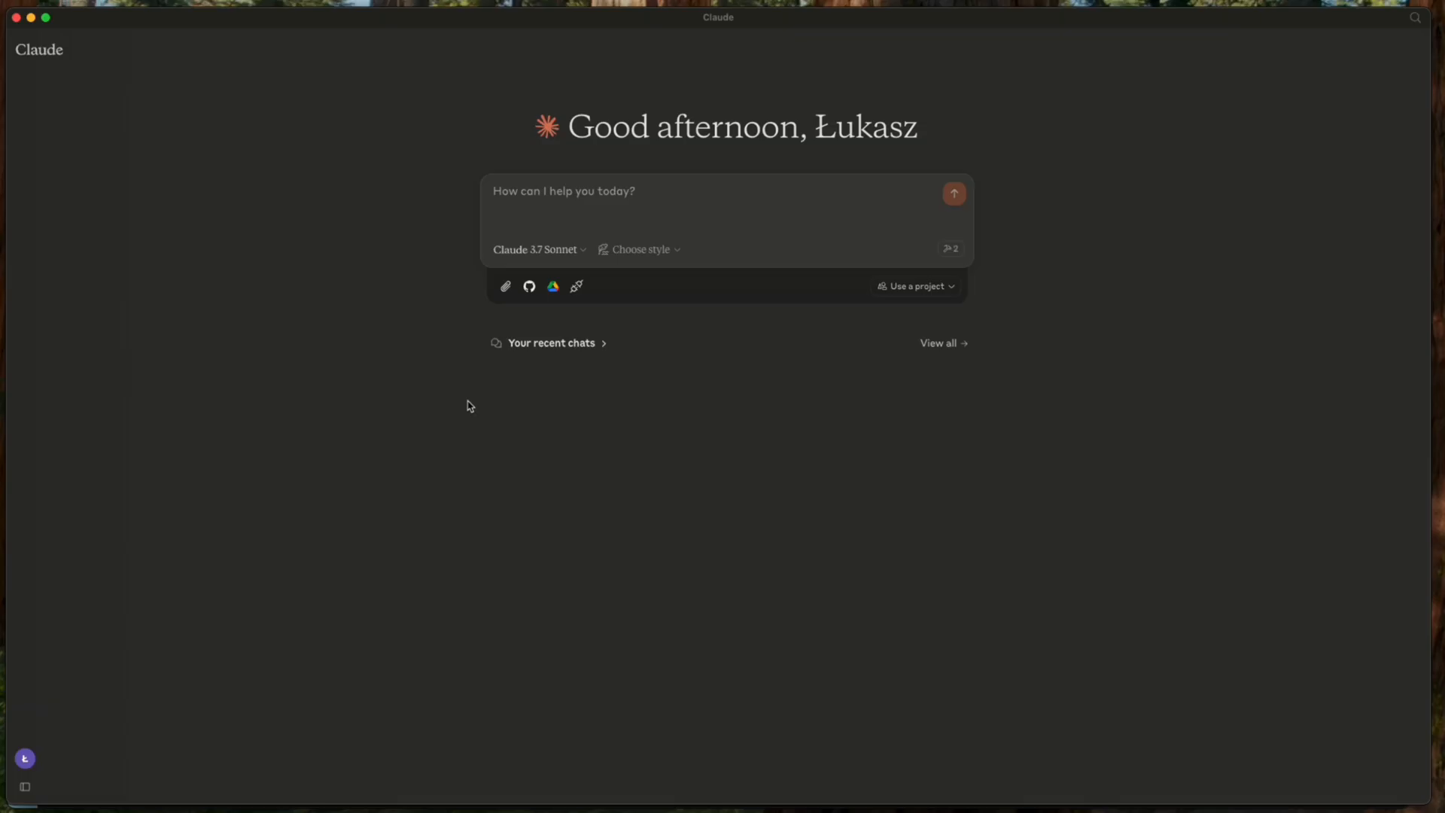
Ask Claude "What's the weather forecast for LA" and allow the weather tool to run.
type("What's the we")
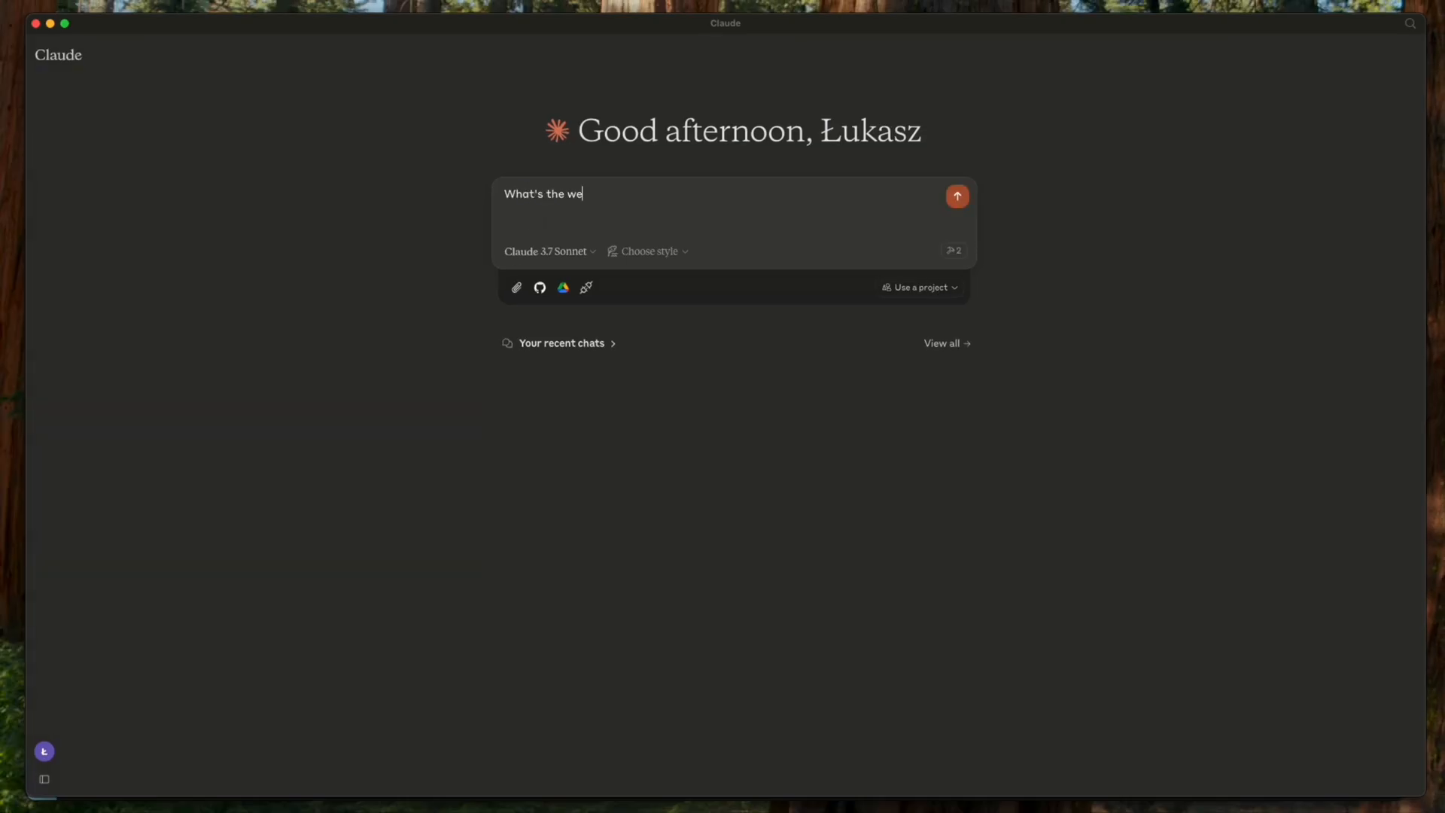
type("ather forecast for LA")
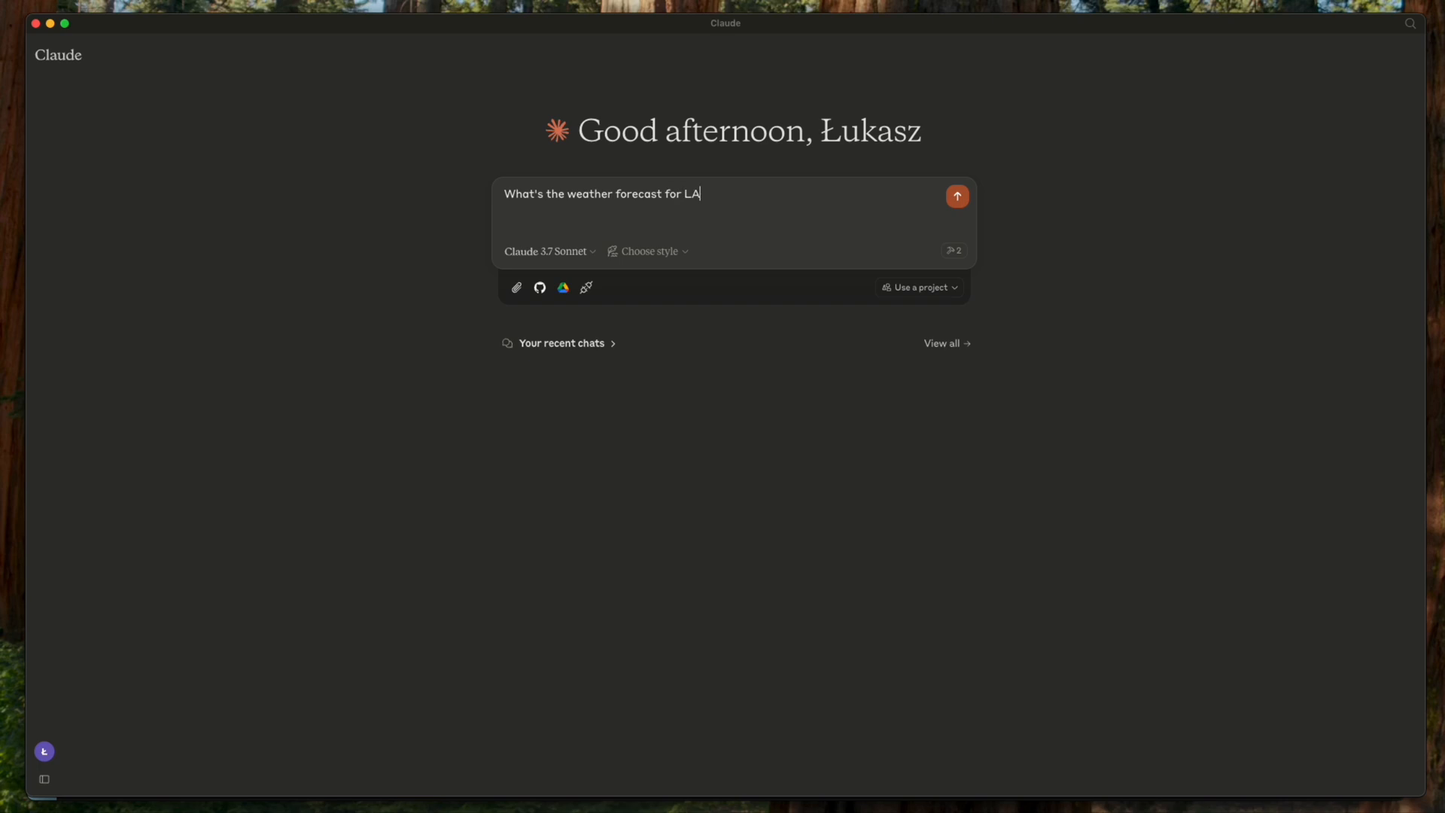
left_click(957, 195)
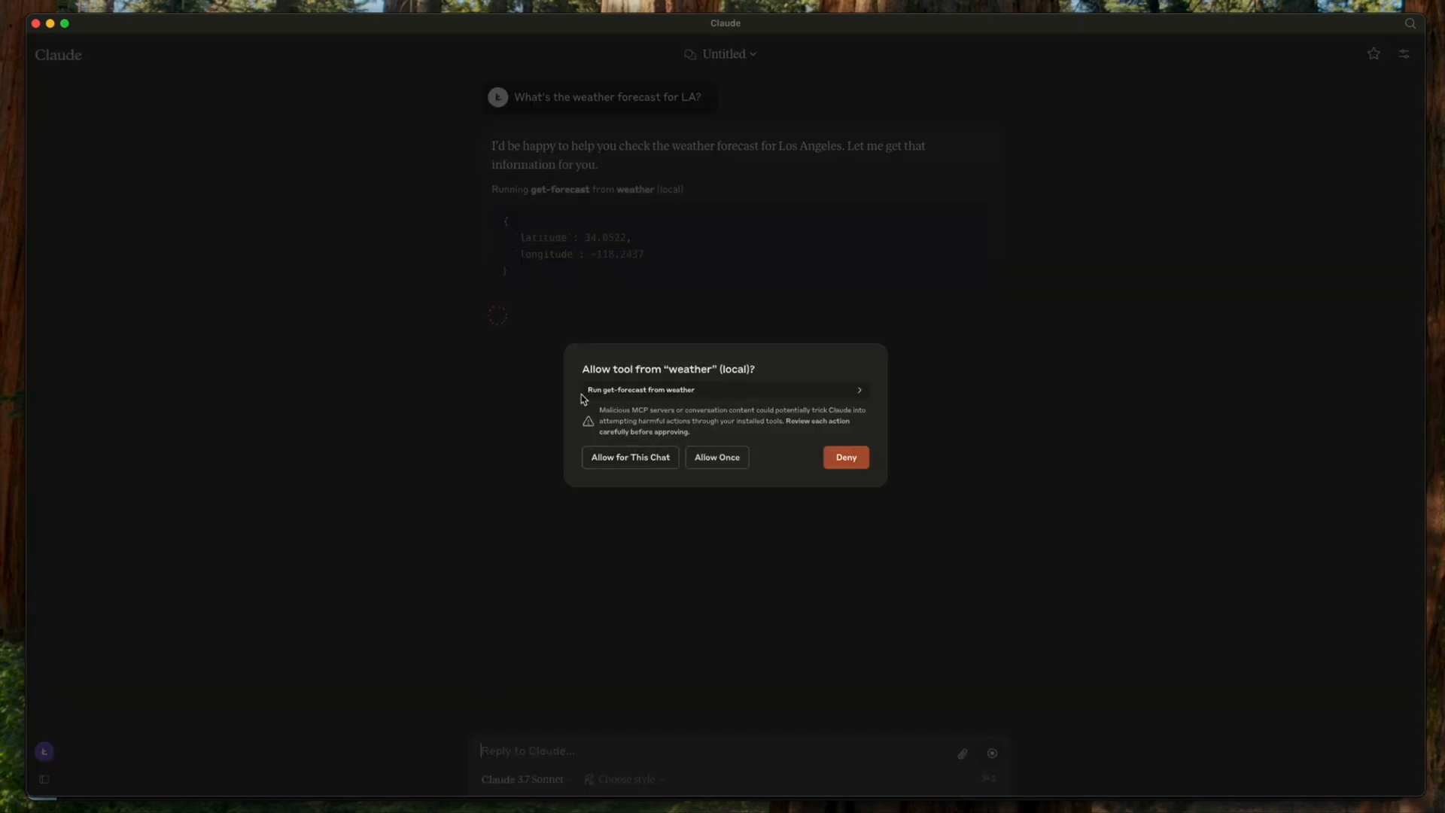
left_click(715, 457)
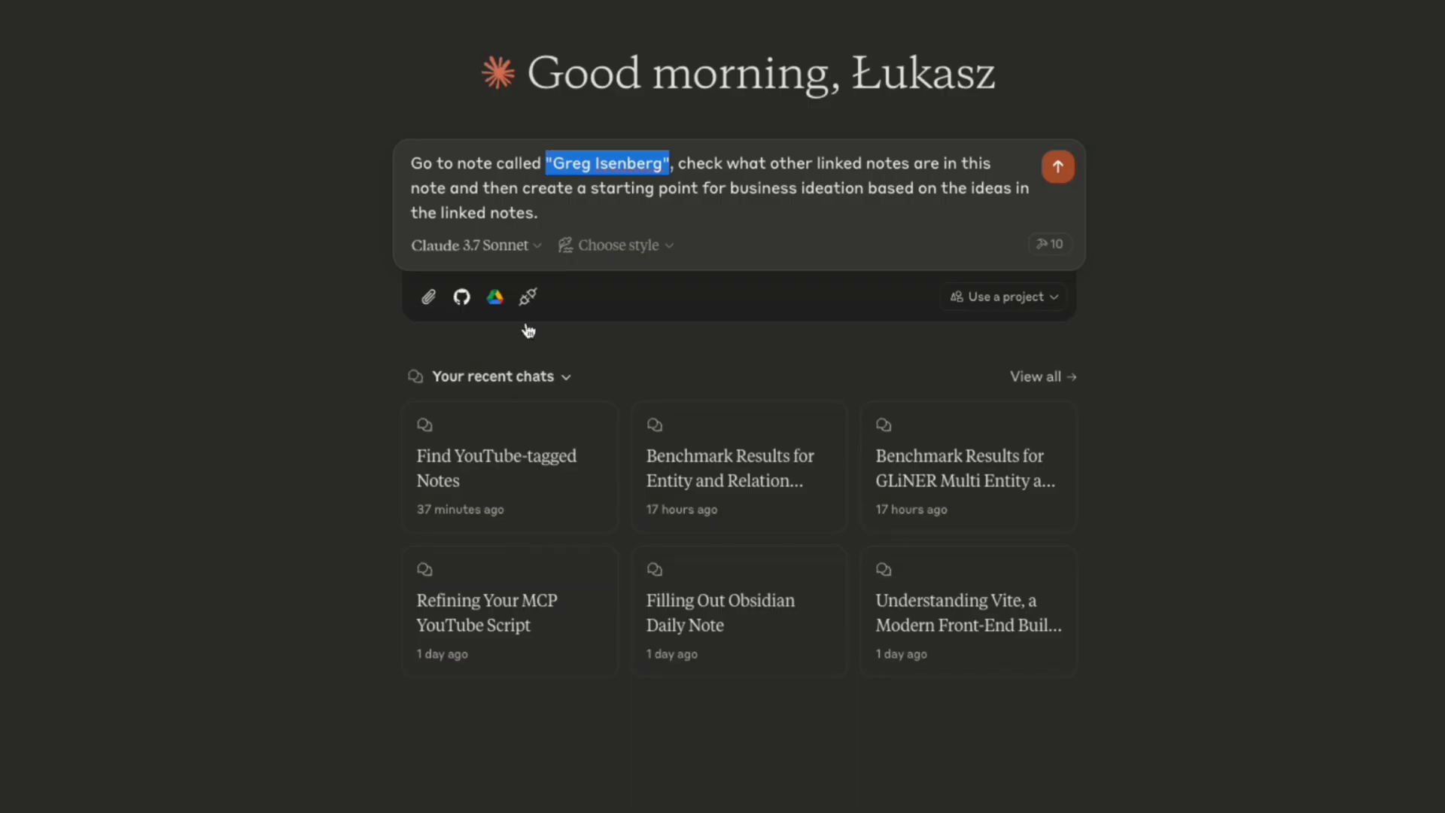
left_click(1057, 167)
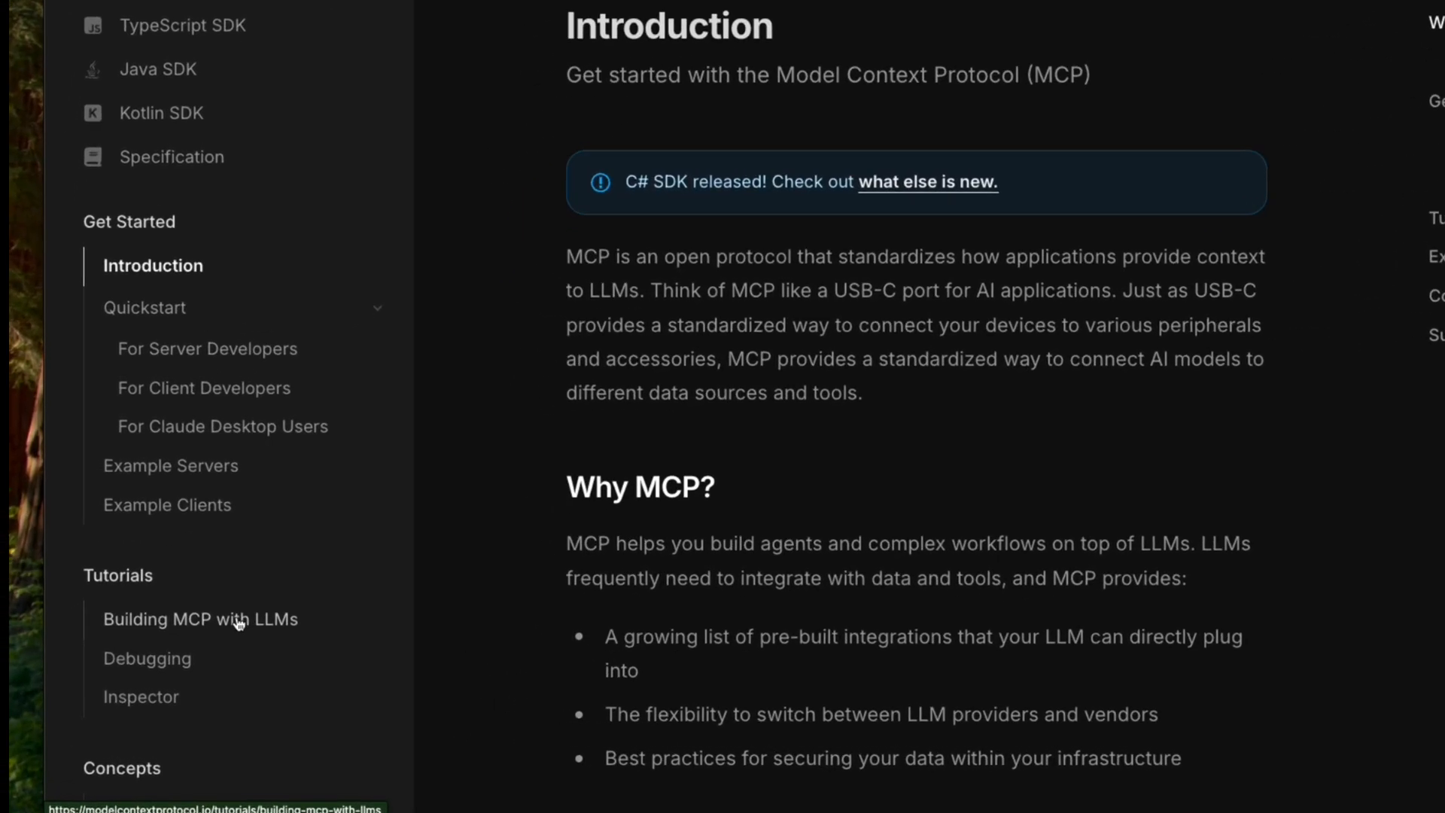
Open the Building MCP with LLMs tutorial and its llms-full.txt documentation link.
left_click(201, 619)
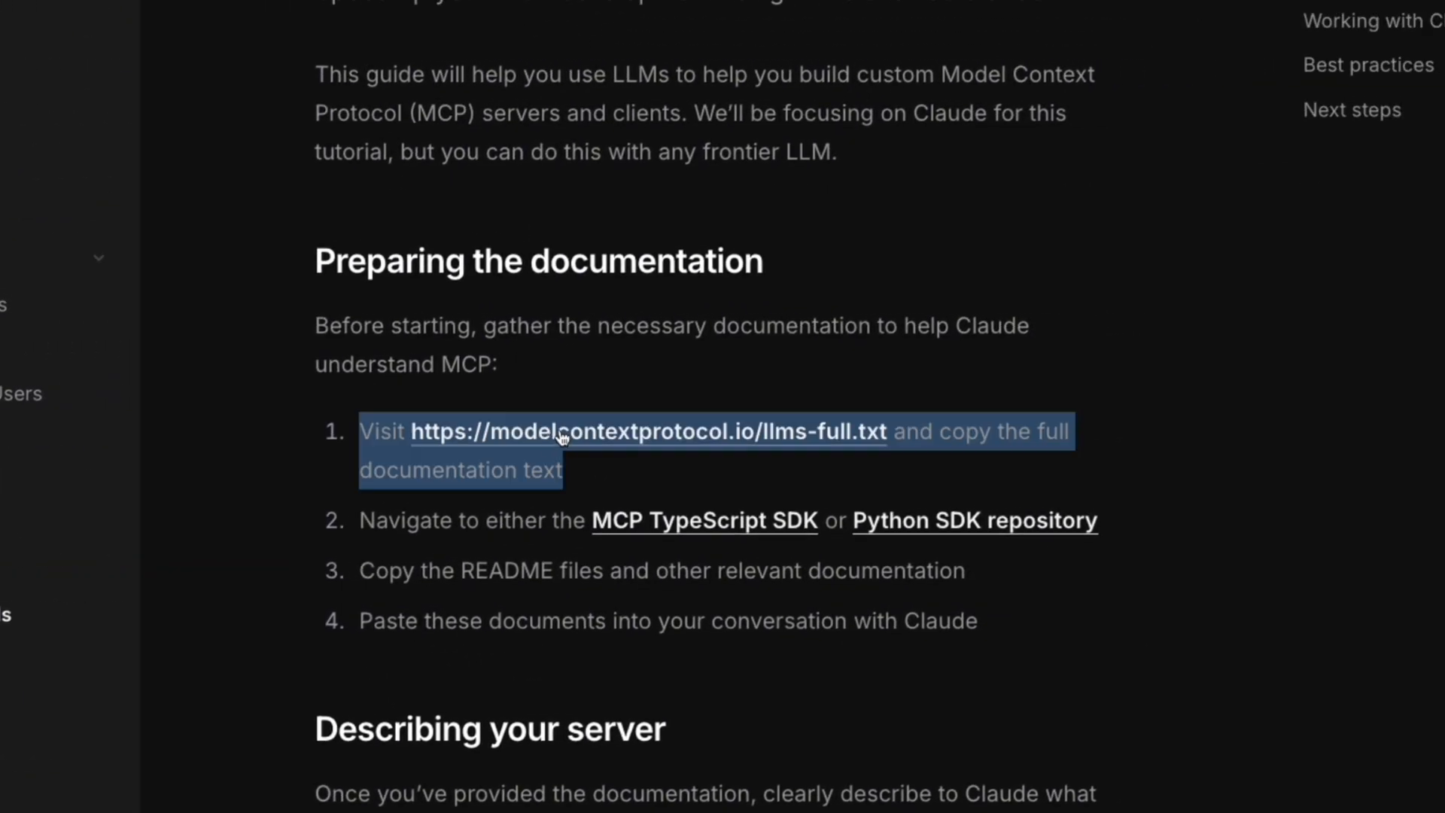
left_click(649, 431)
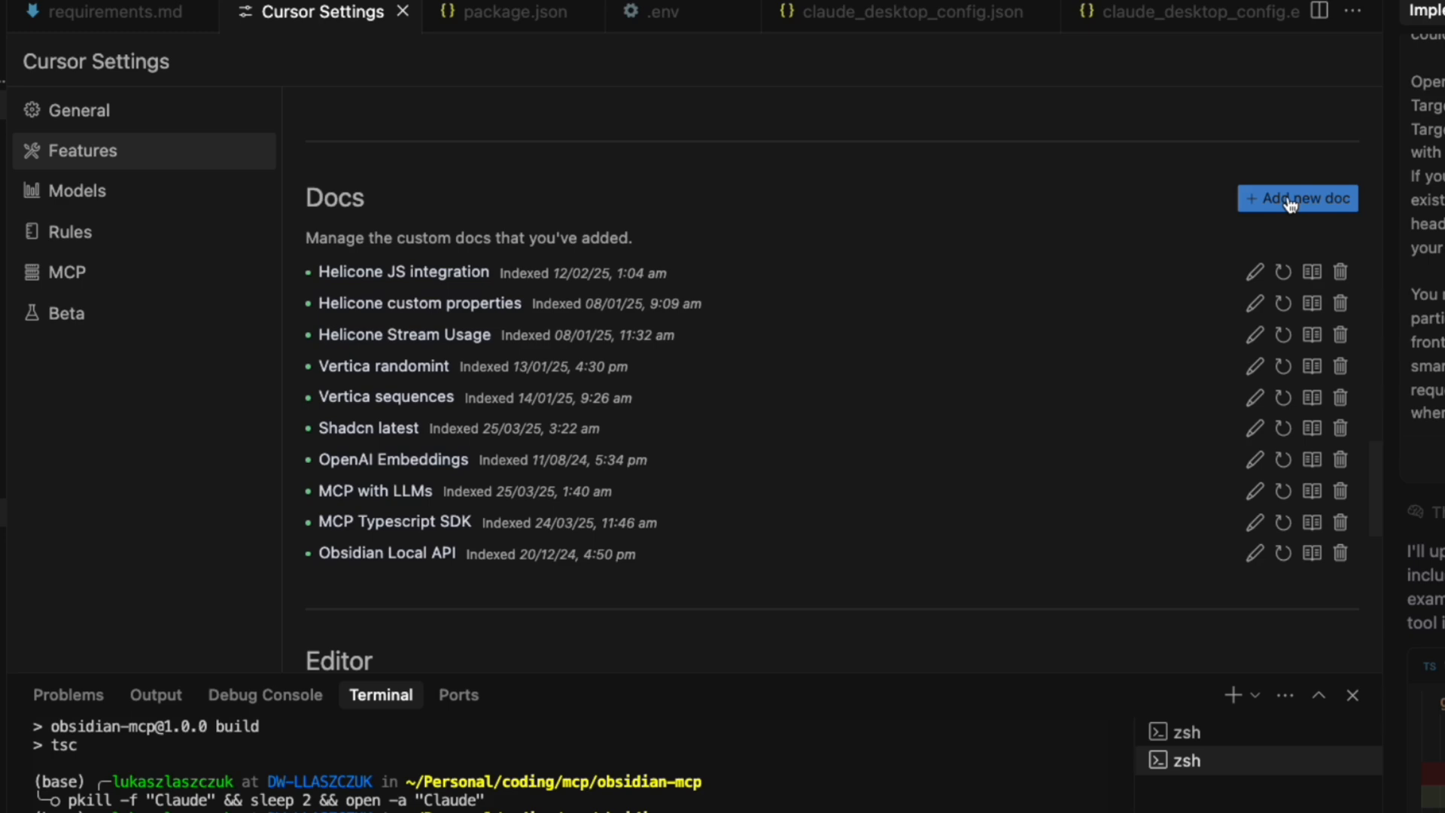
Begin adding a new custom doc in Cursor Settings > Features > Docs.
left_click(1297, 197)
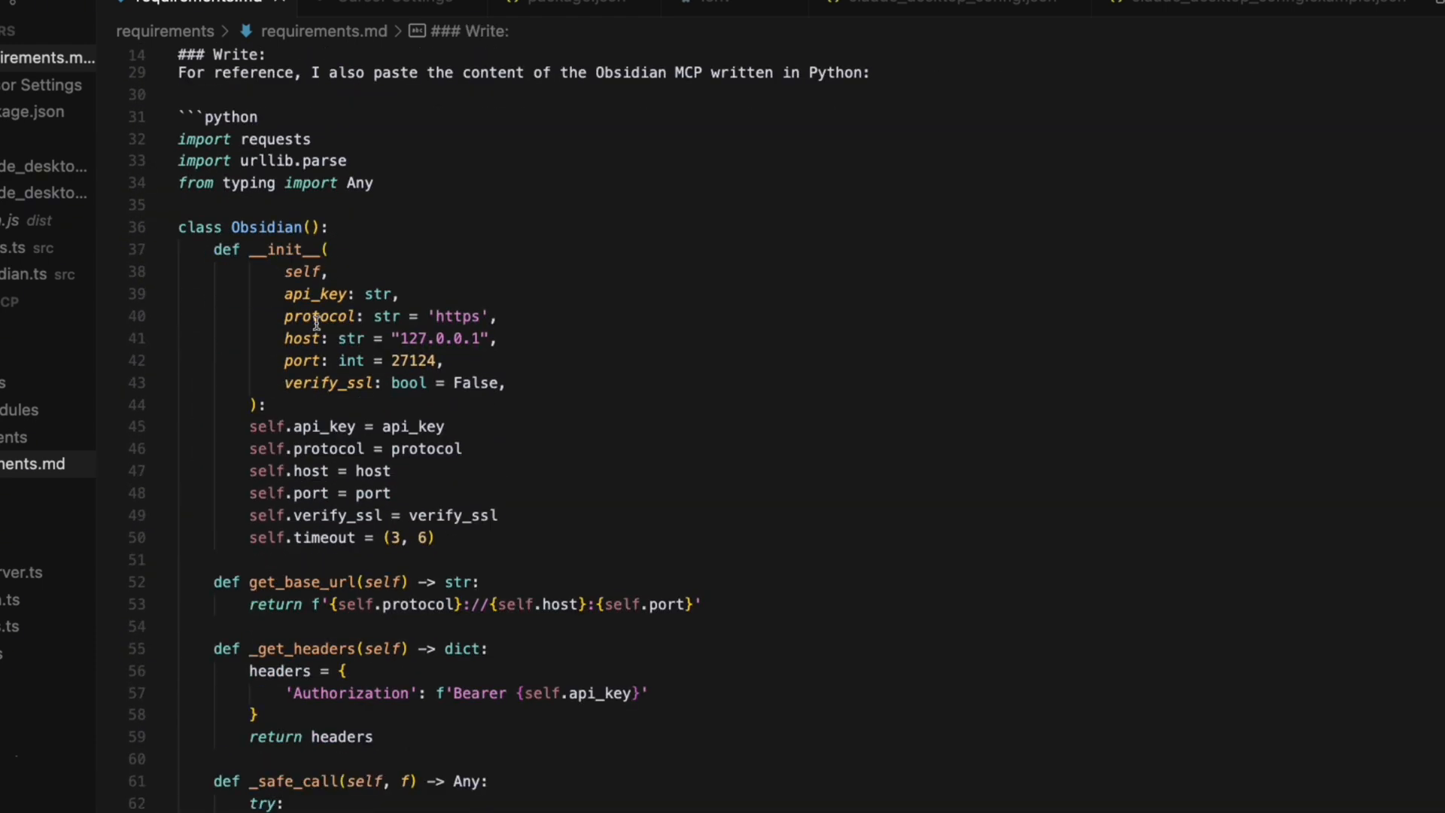
scroll("down", 3)
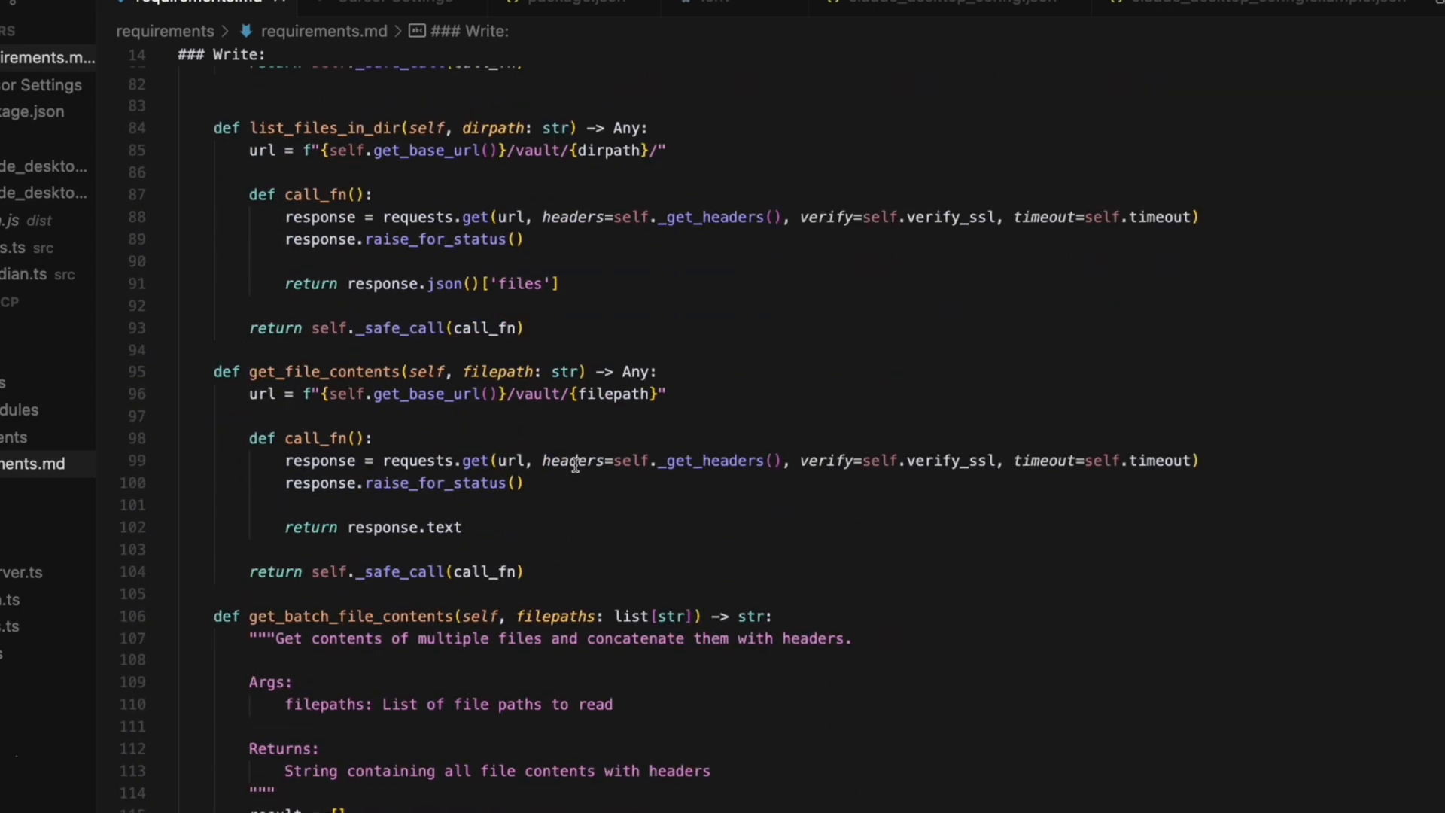
scroll("down", 3)
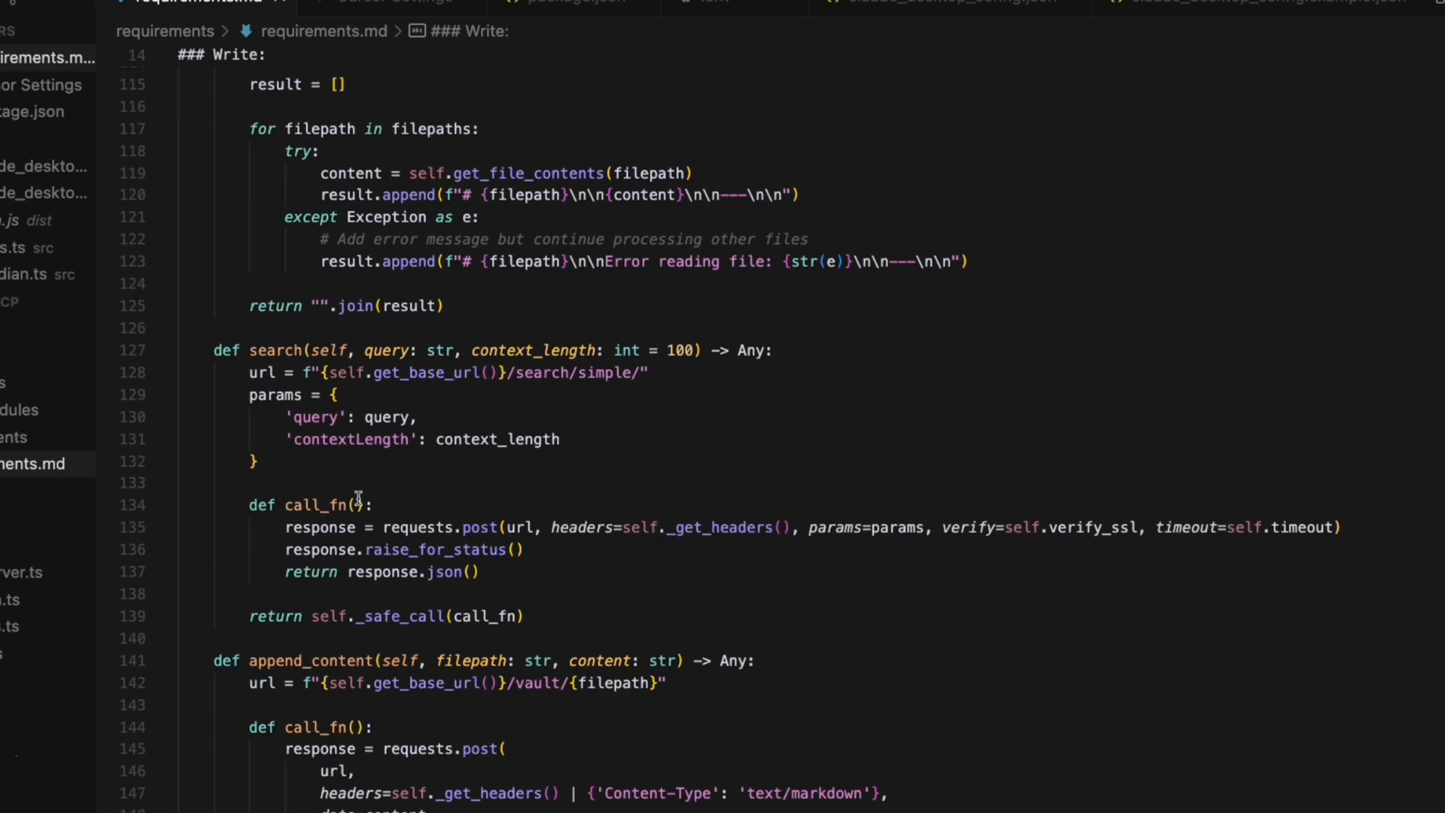
scroll("up", 3)
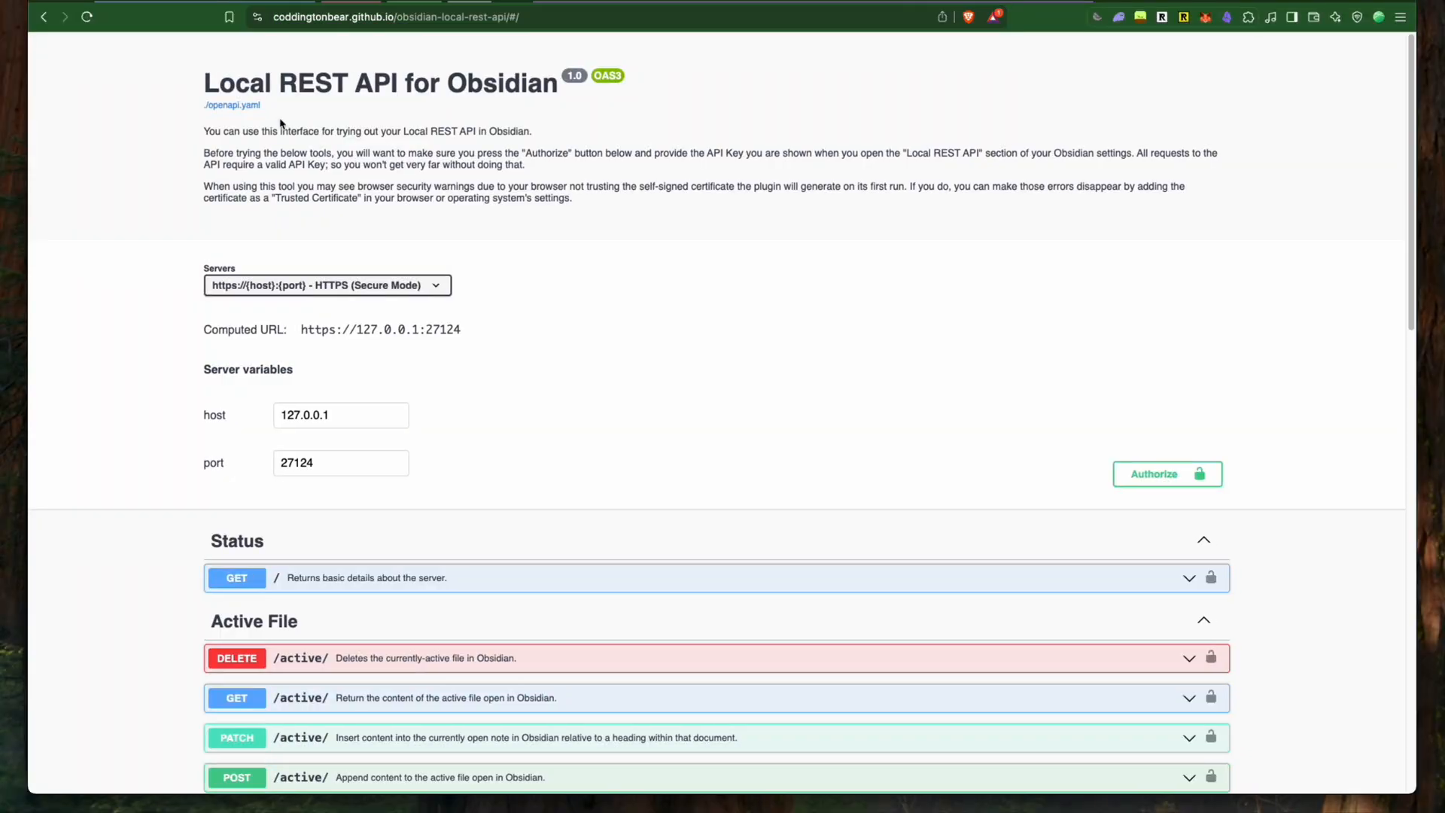
left_click(231, 105)
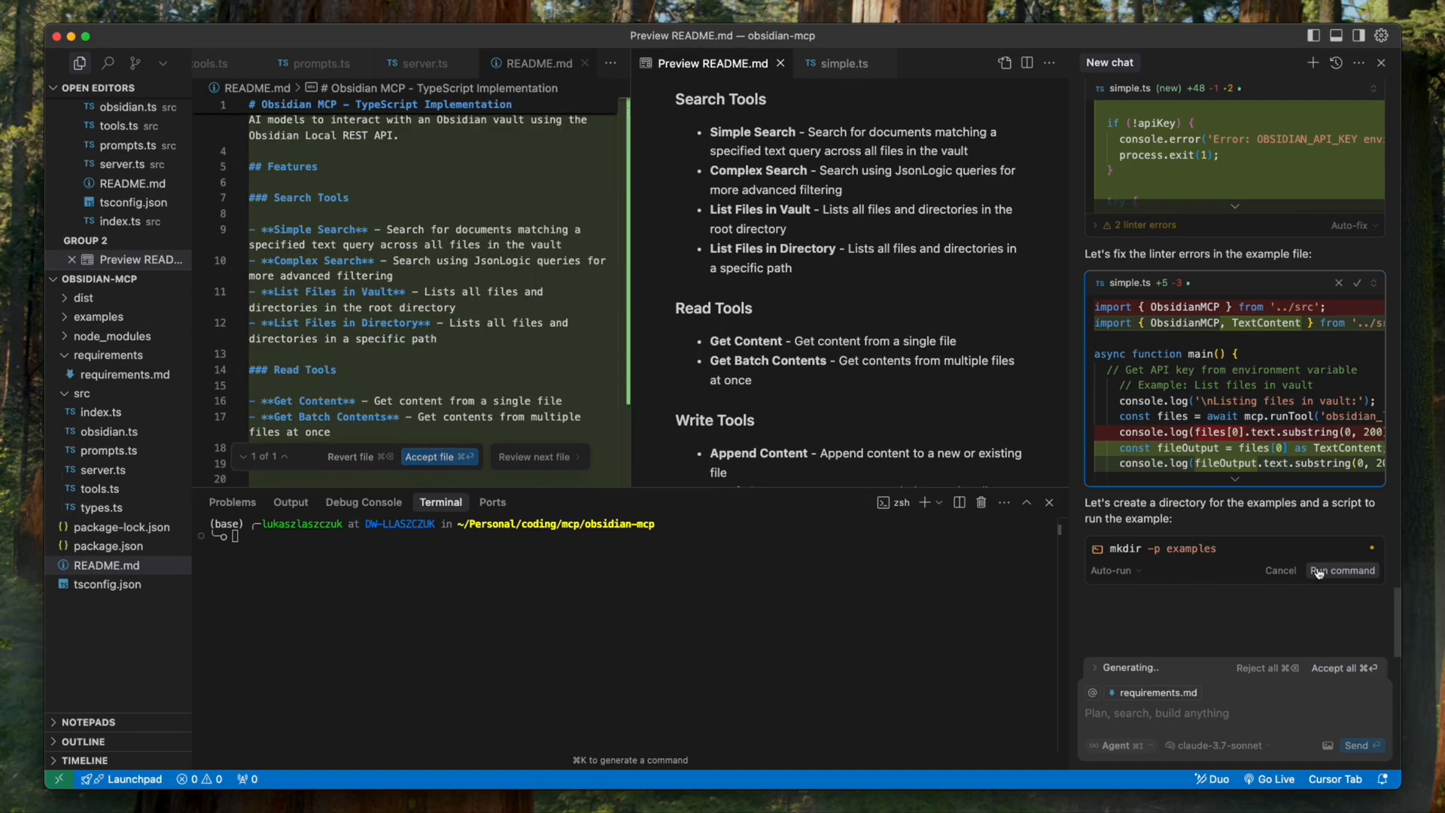
Approve the agent's mkdir command to create the examples directory.
left_click(1343, 570)
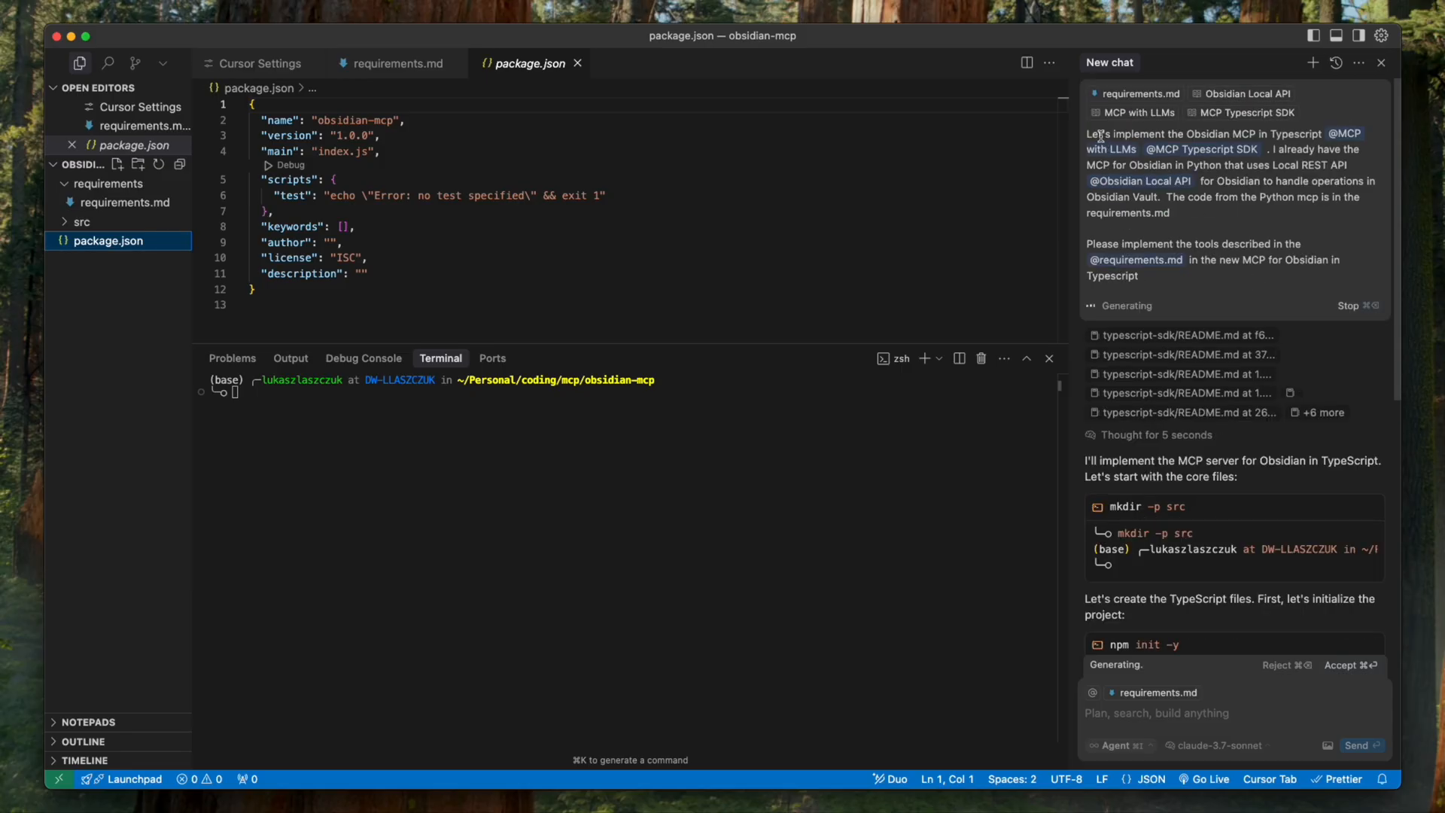
mouse_move(1164, 283)
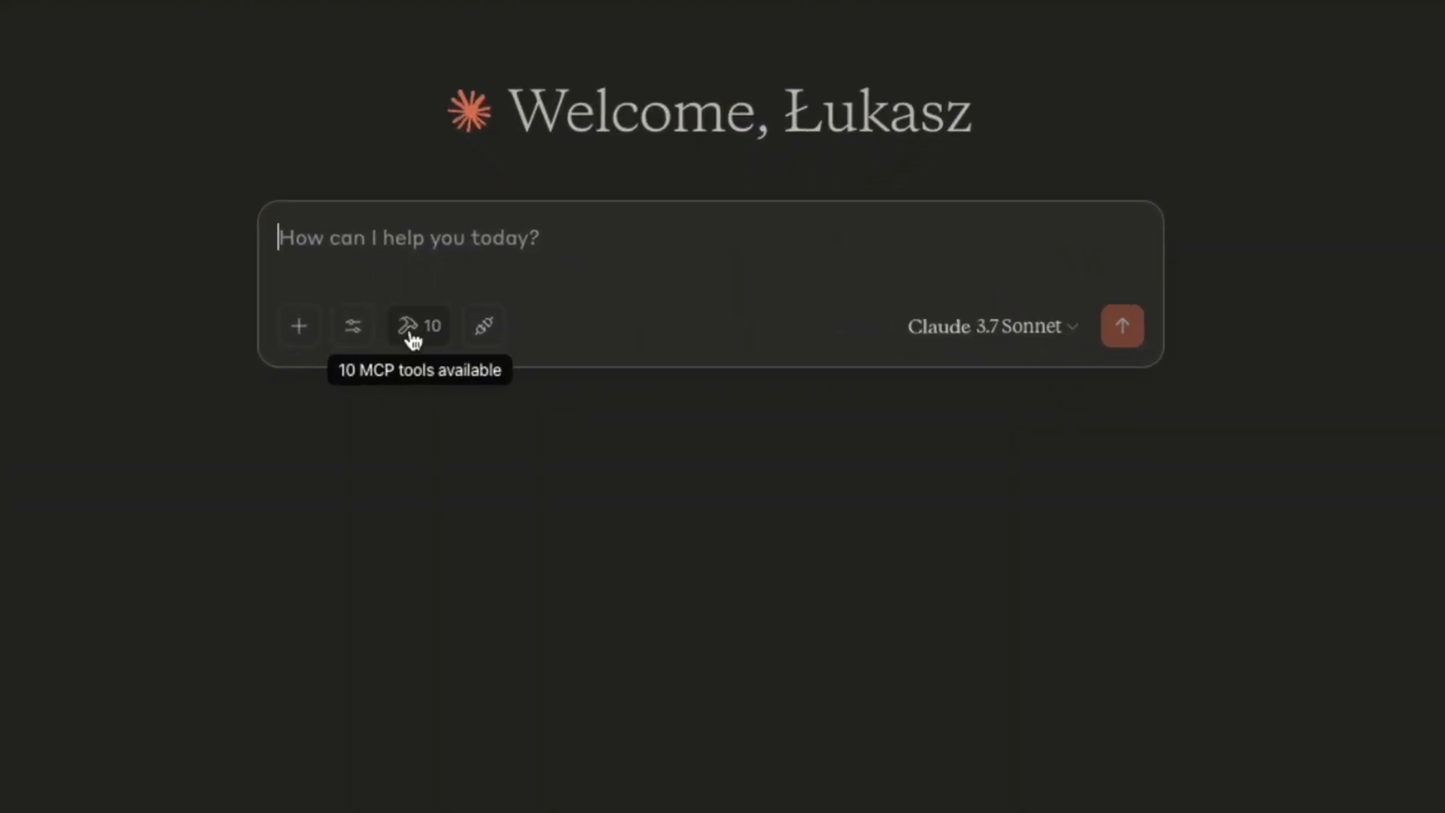
Show the 10 available MCP tools from the hammer icon.
left_click(417, 325)
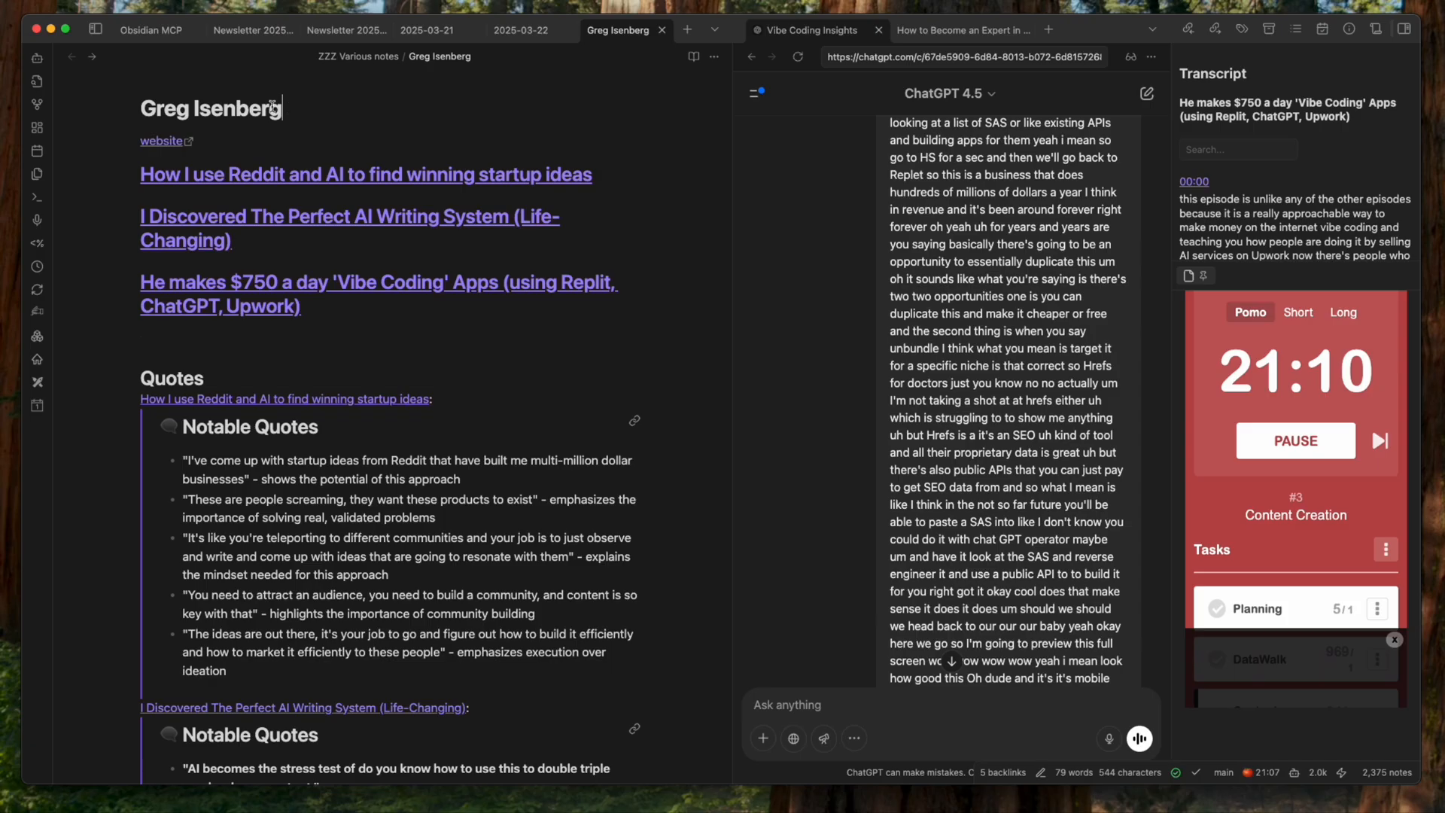
Open the 'How I use Reddit and AI to find winning startup ideas' note and read through it.
left_click(365, 174)
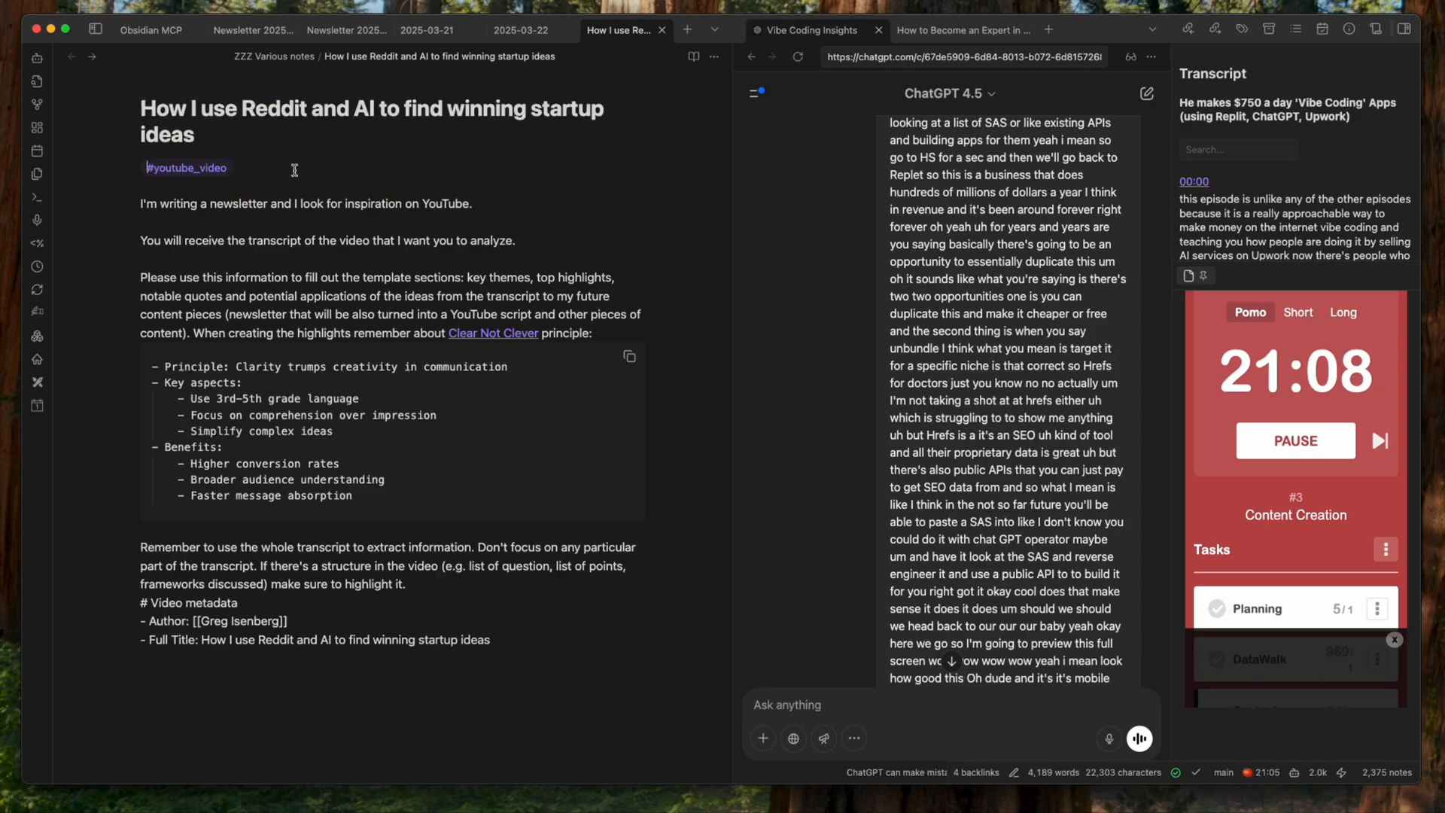
scroll("down", 3)
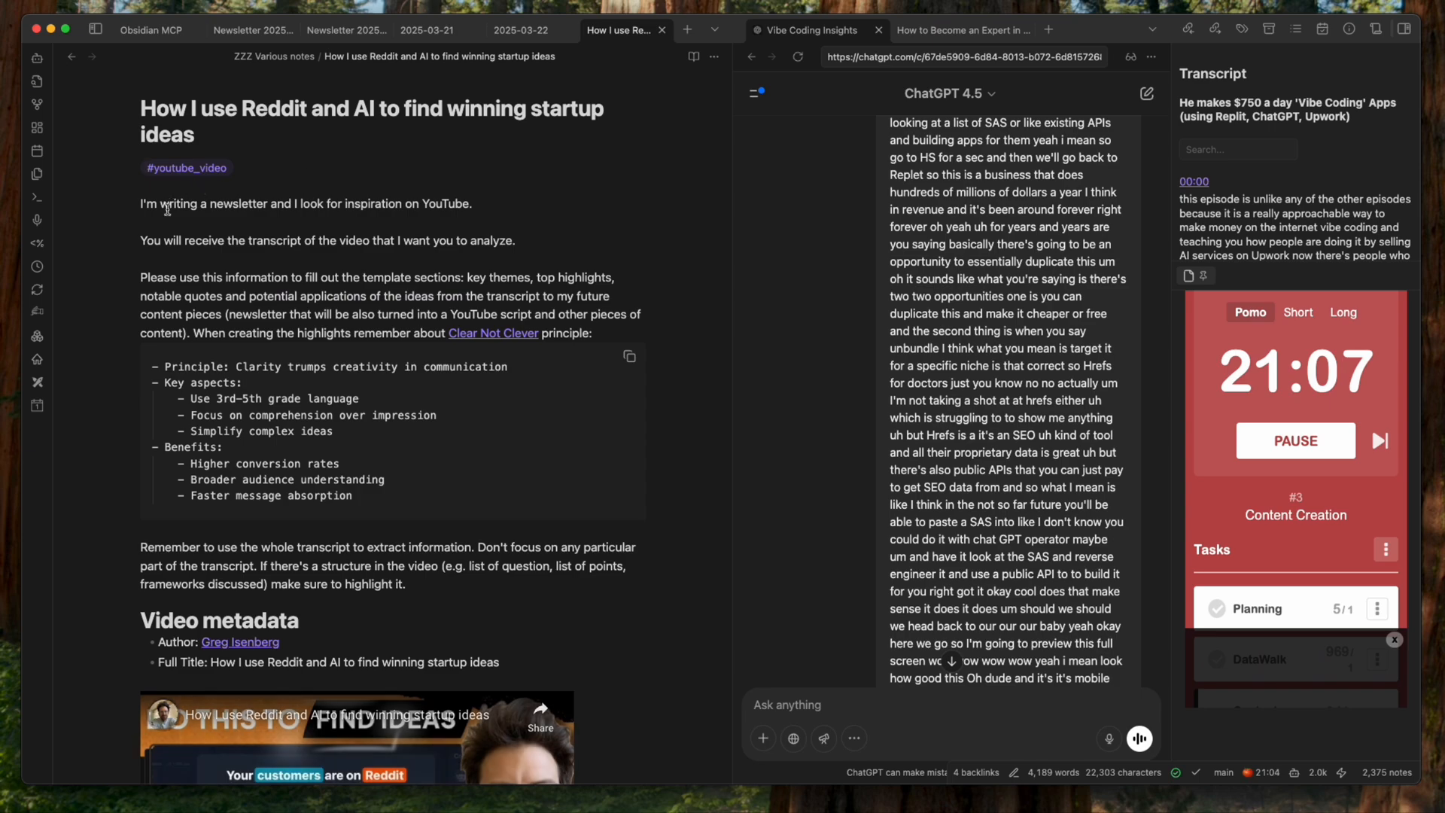
scroll("down", 3)
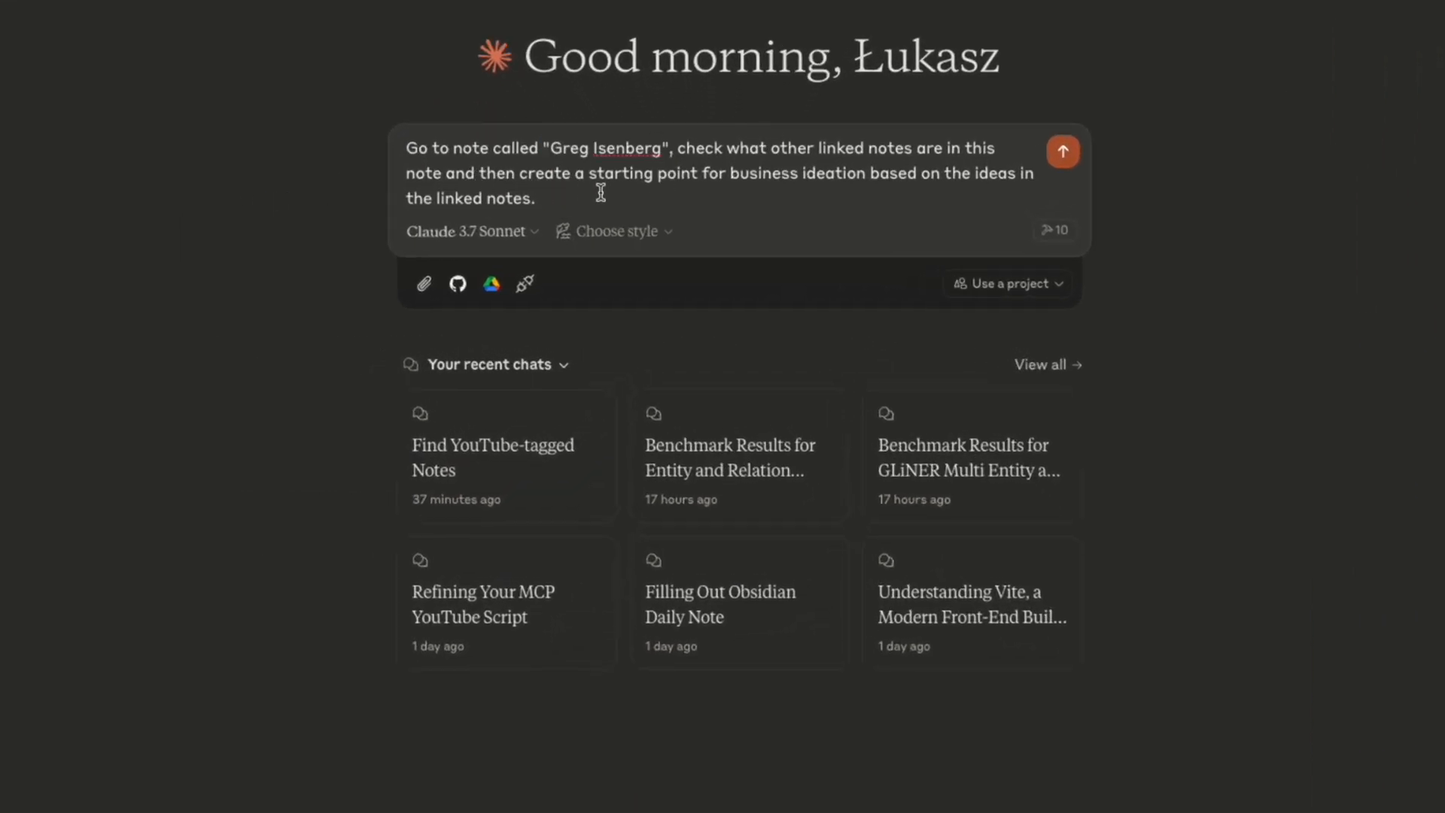
Submit the business ideation prompt about Greg Isenberg's linked notes.
left_click(1062, 151)
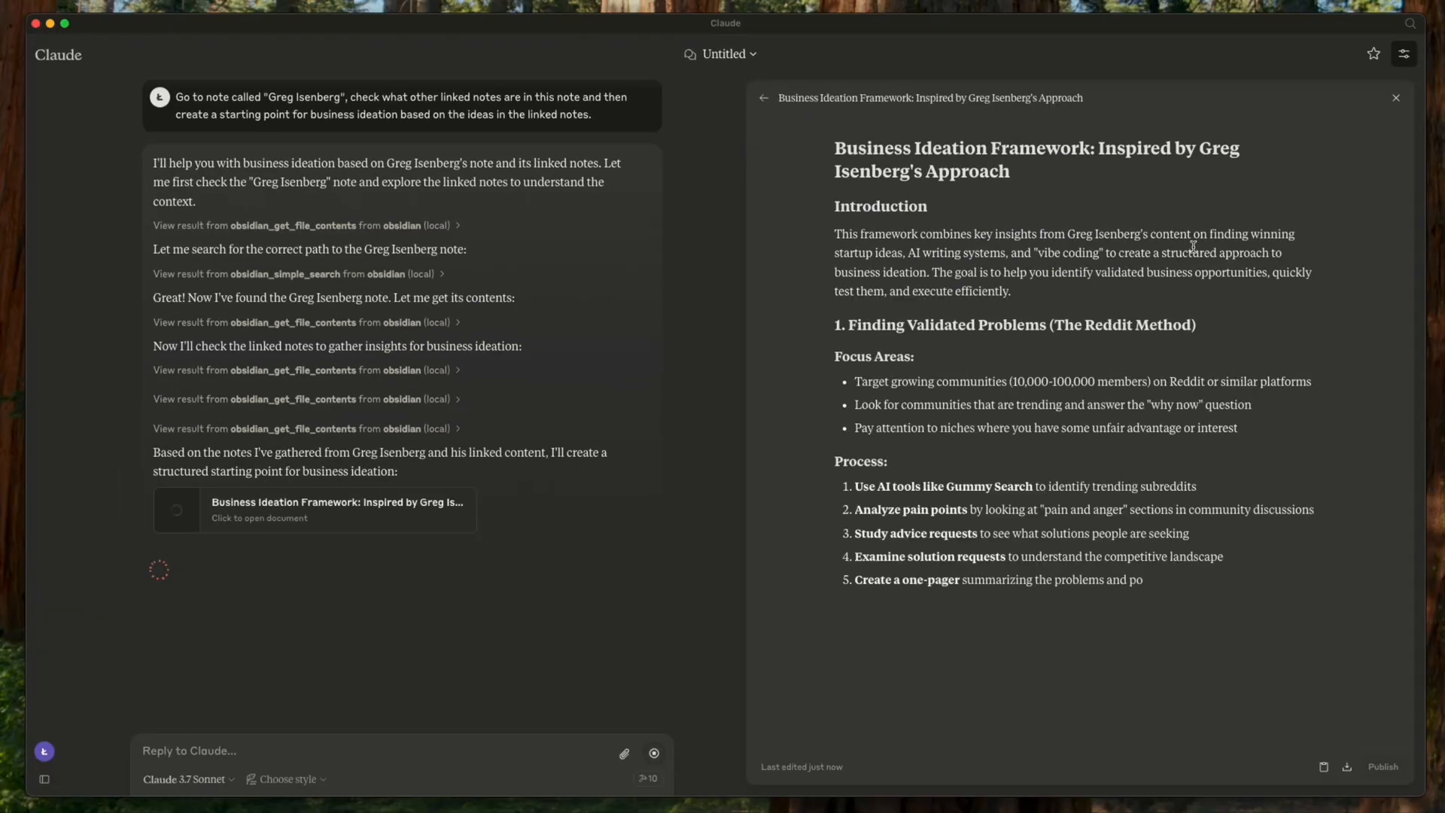
Scroll the Business Ideation Framework artifact and expand an obsidian_get_file_contents result.
scroll("down", 3)
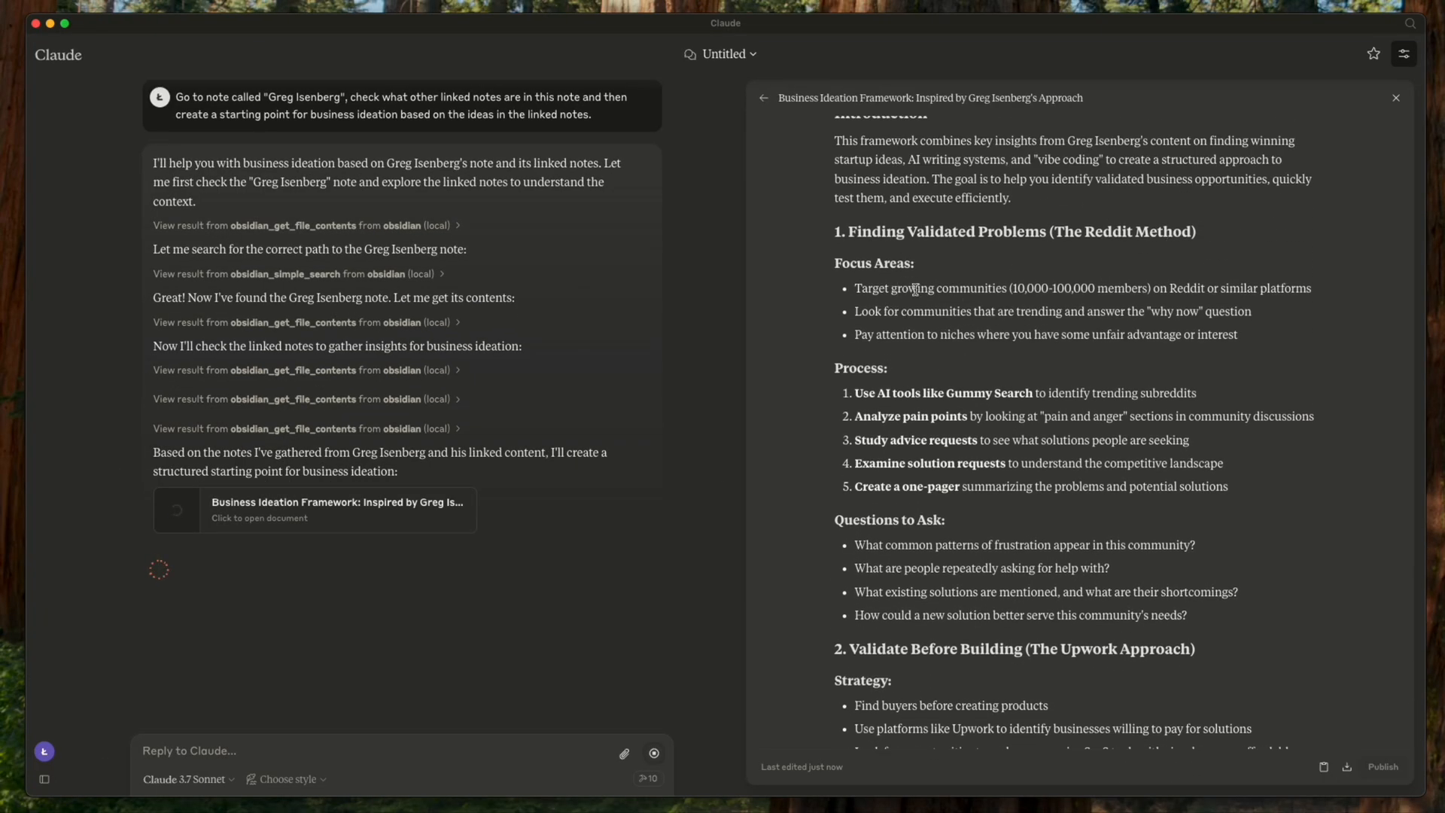
scroll("down", 3)
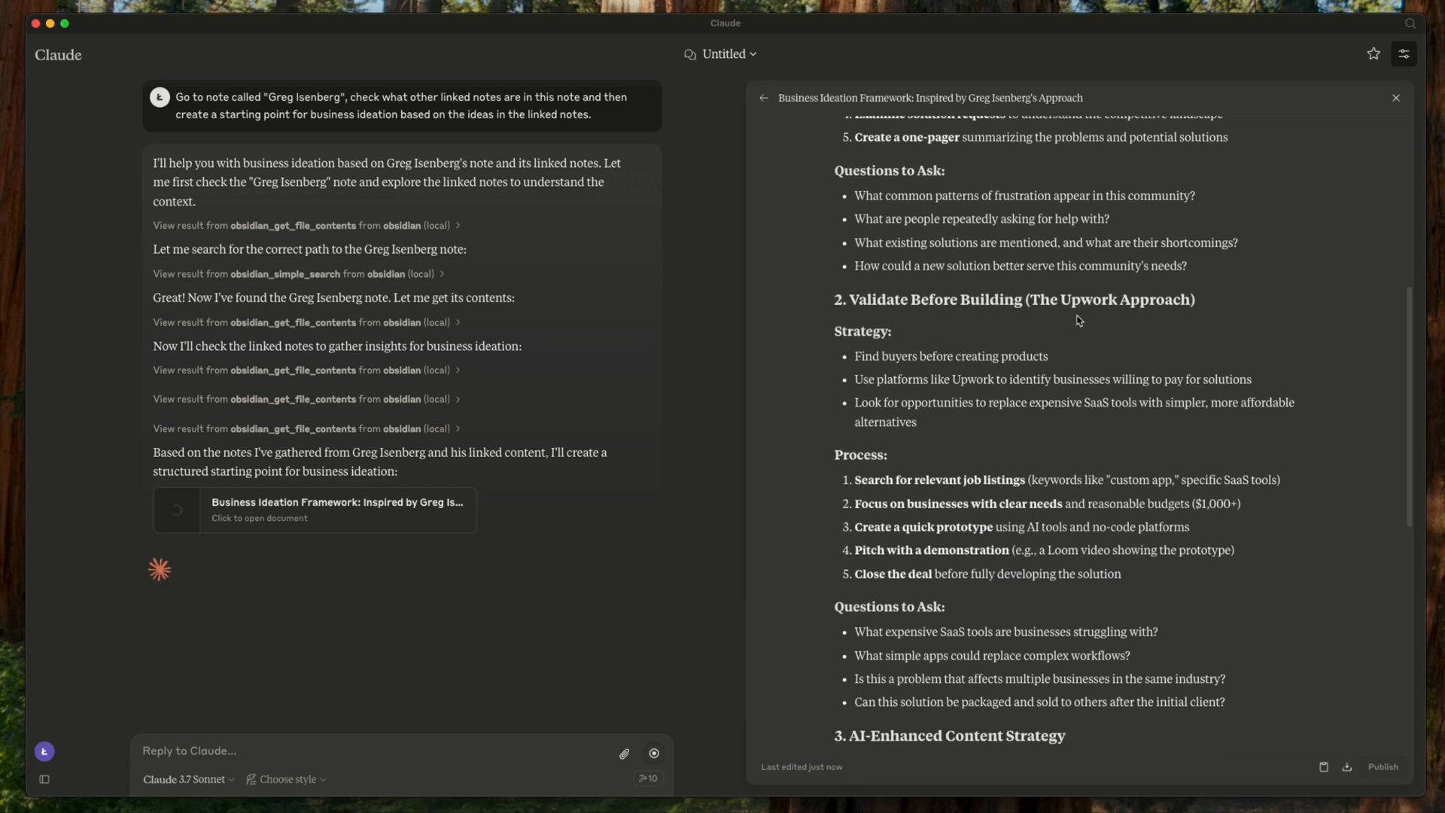
scroll("down", 3)
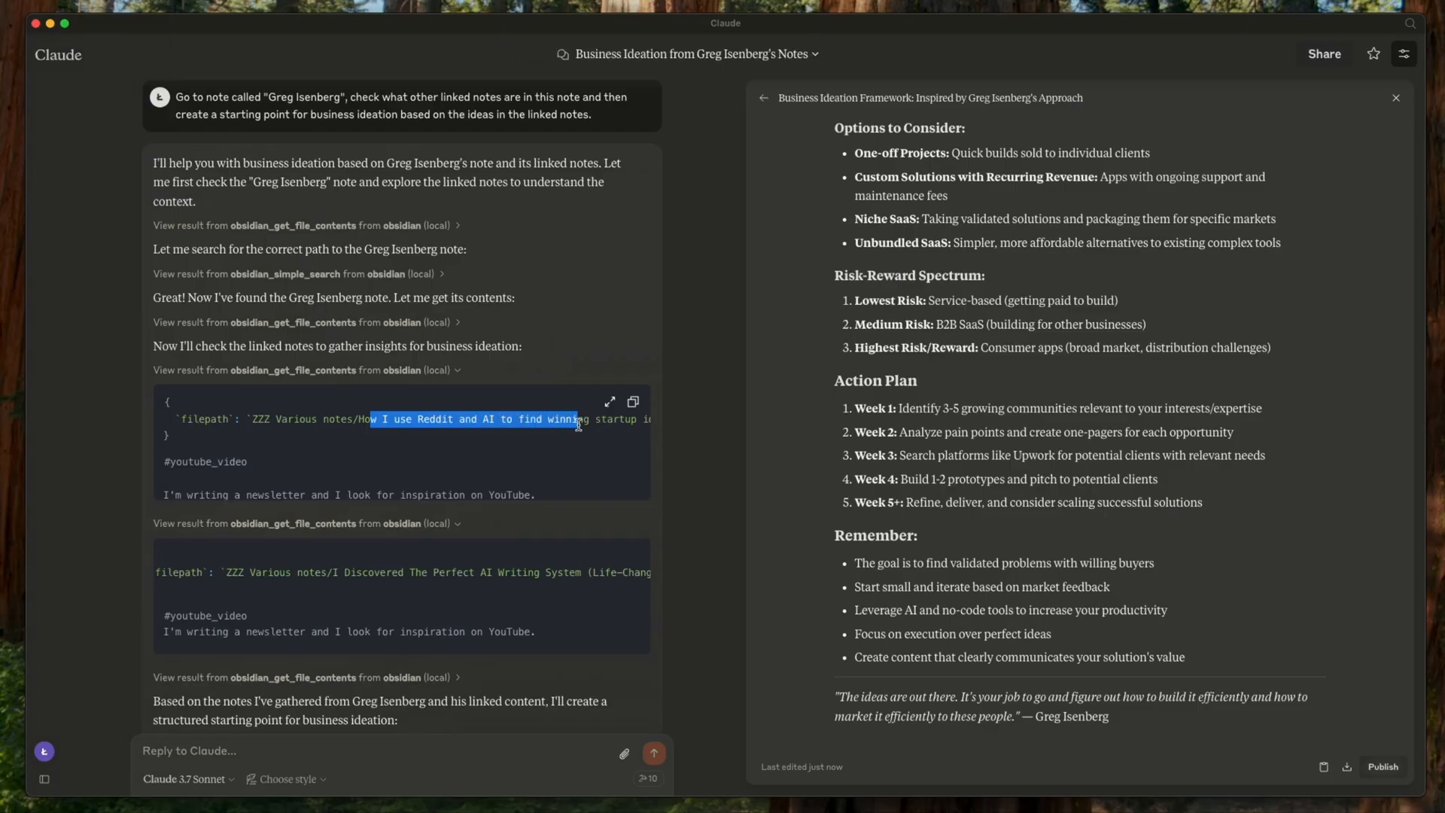
left_click(441, 459)
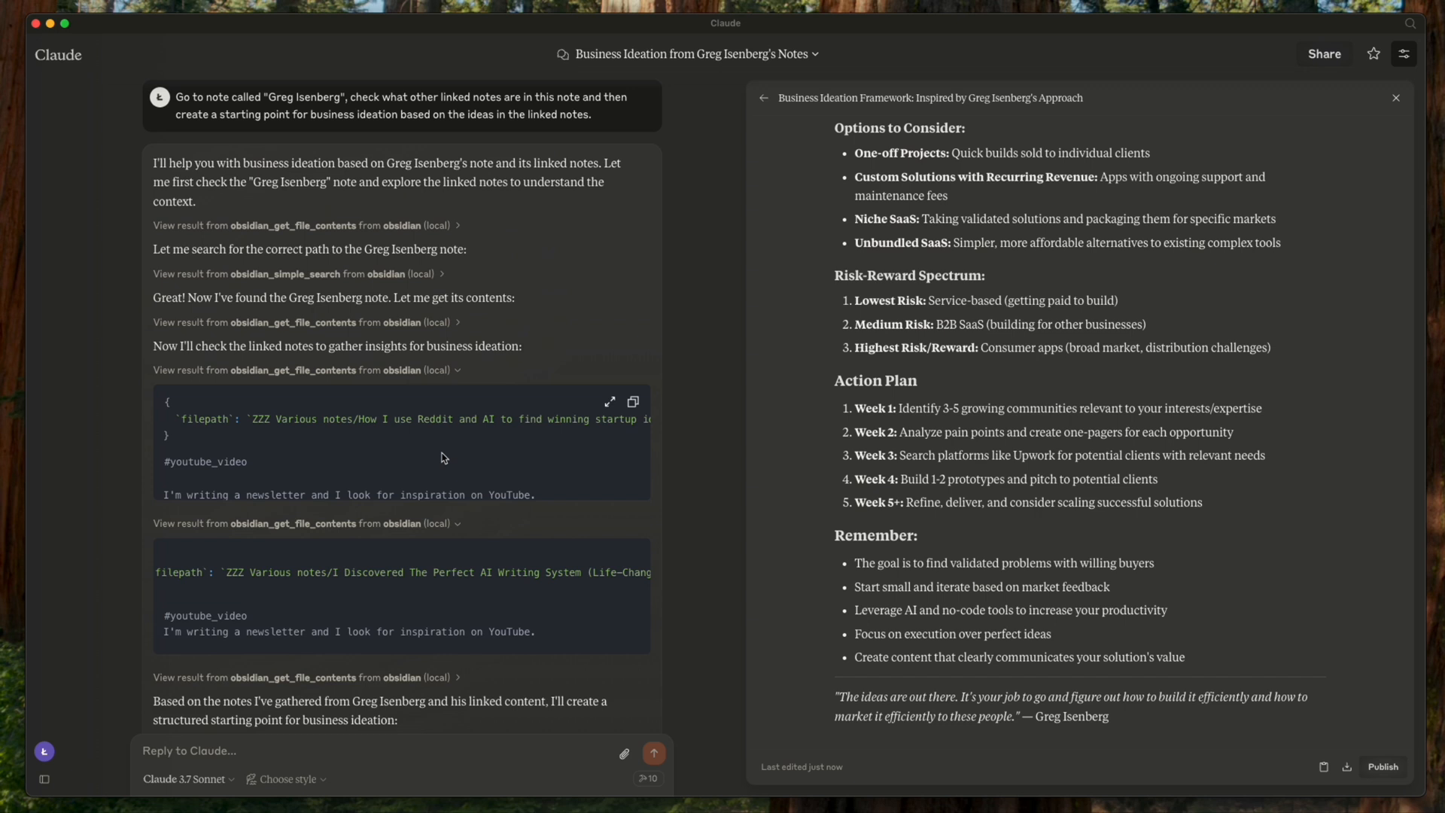
mouse_move(442, 458)
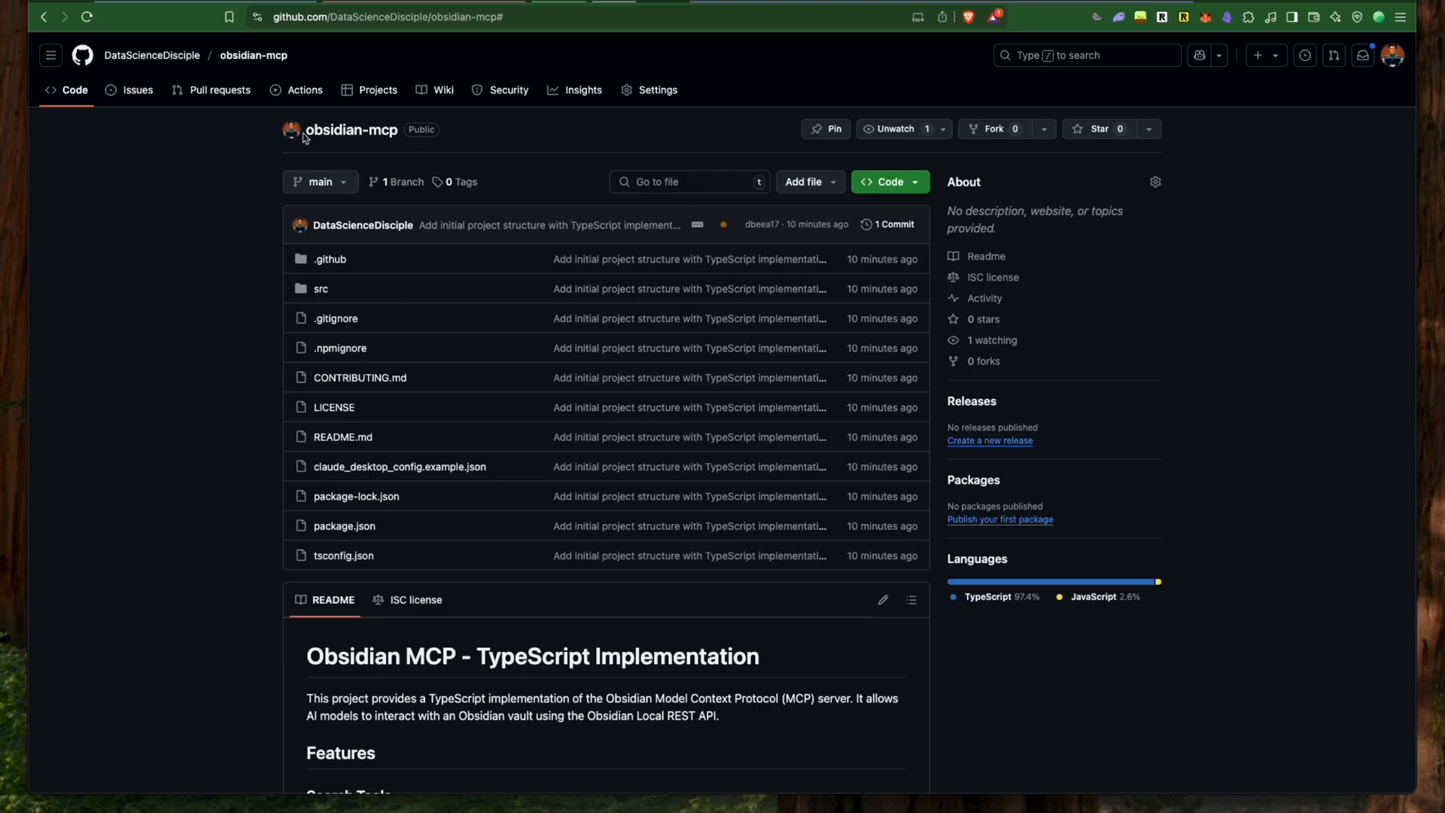
scroll("down", 3)
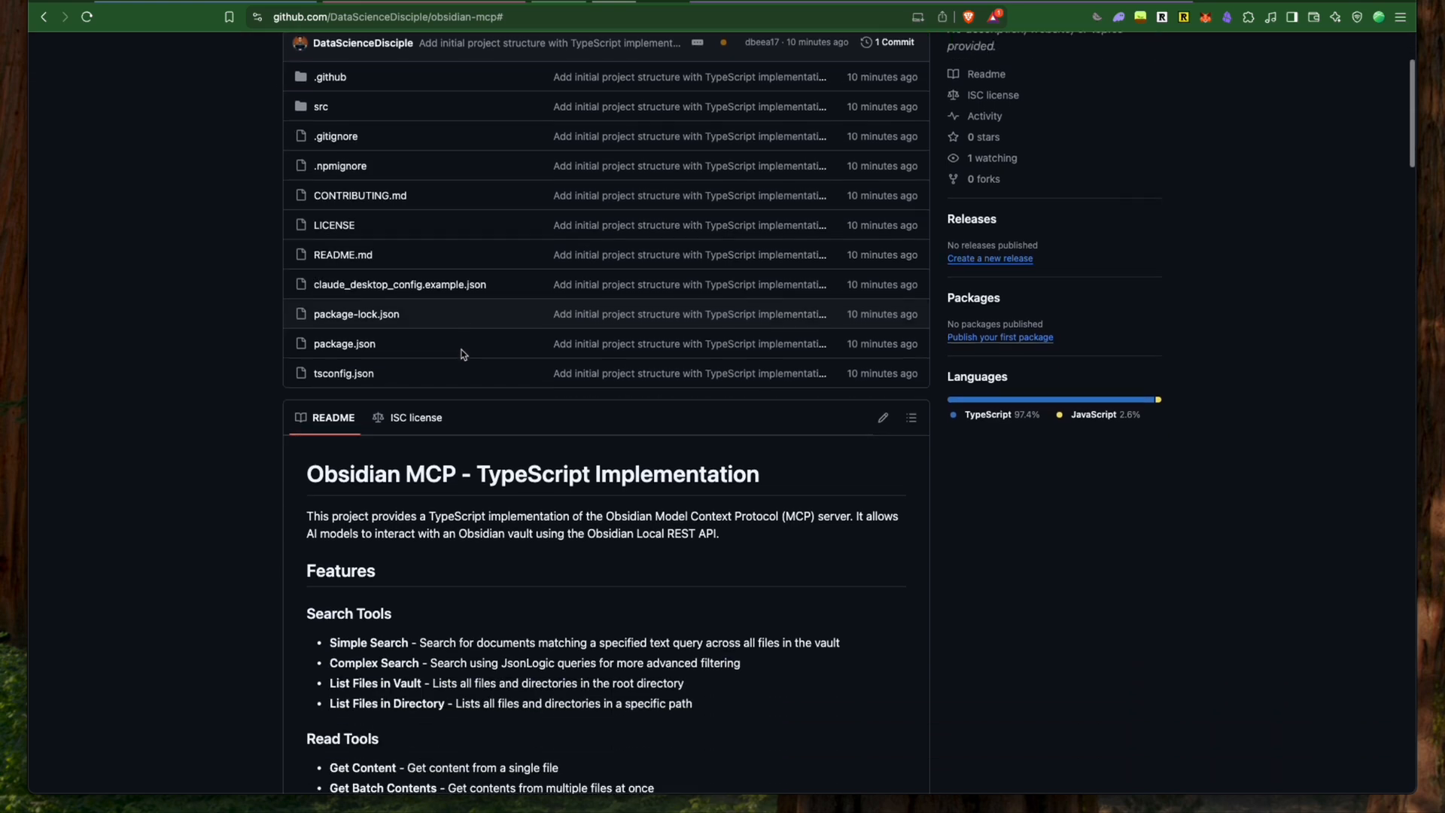
scroll("down", 3)
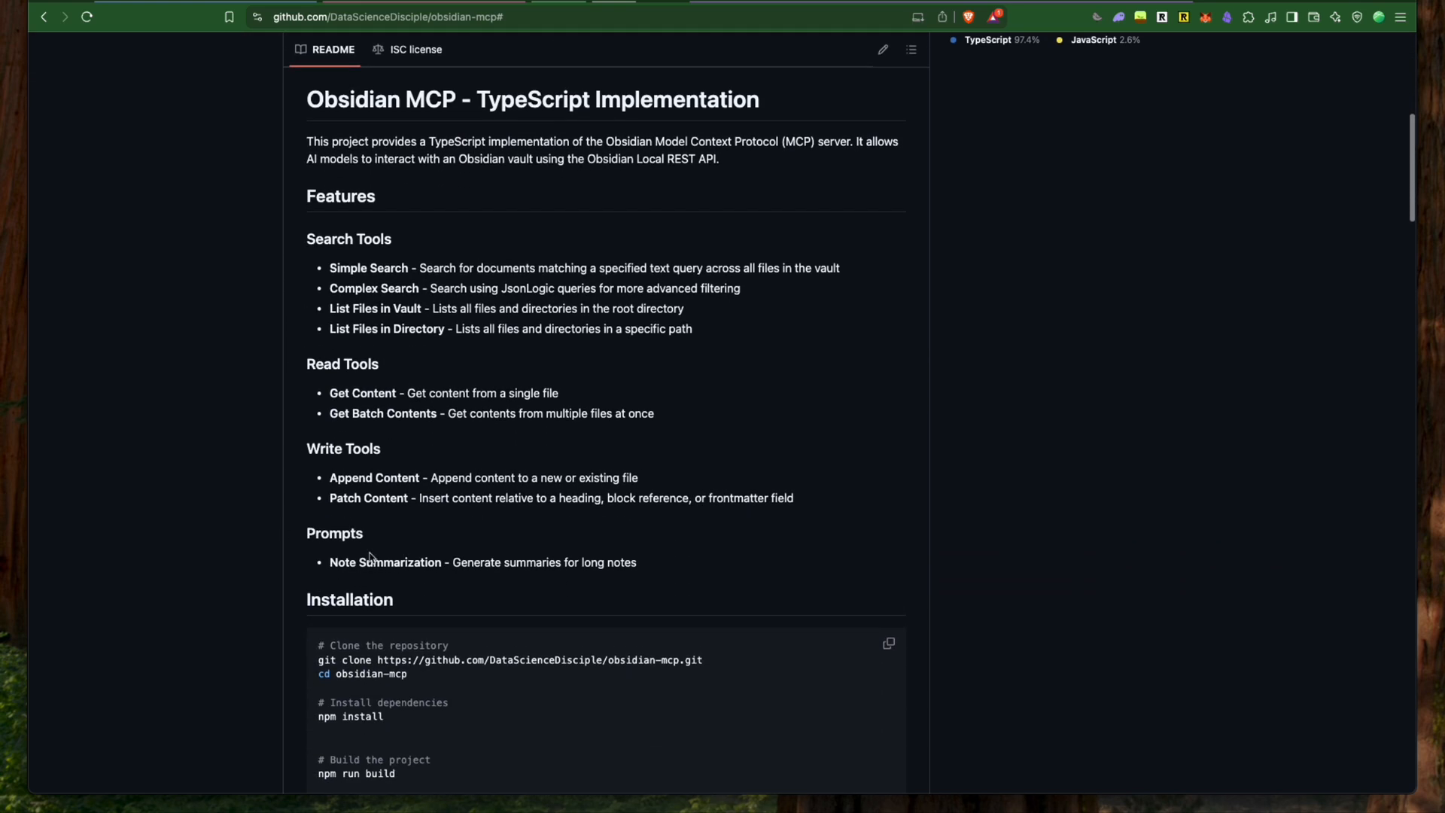
scroll("down", 3)
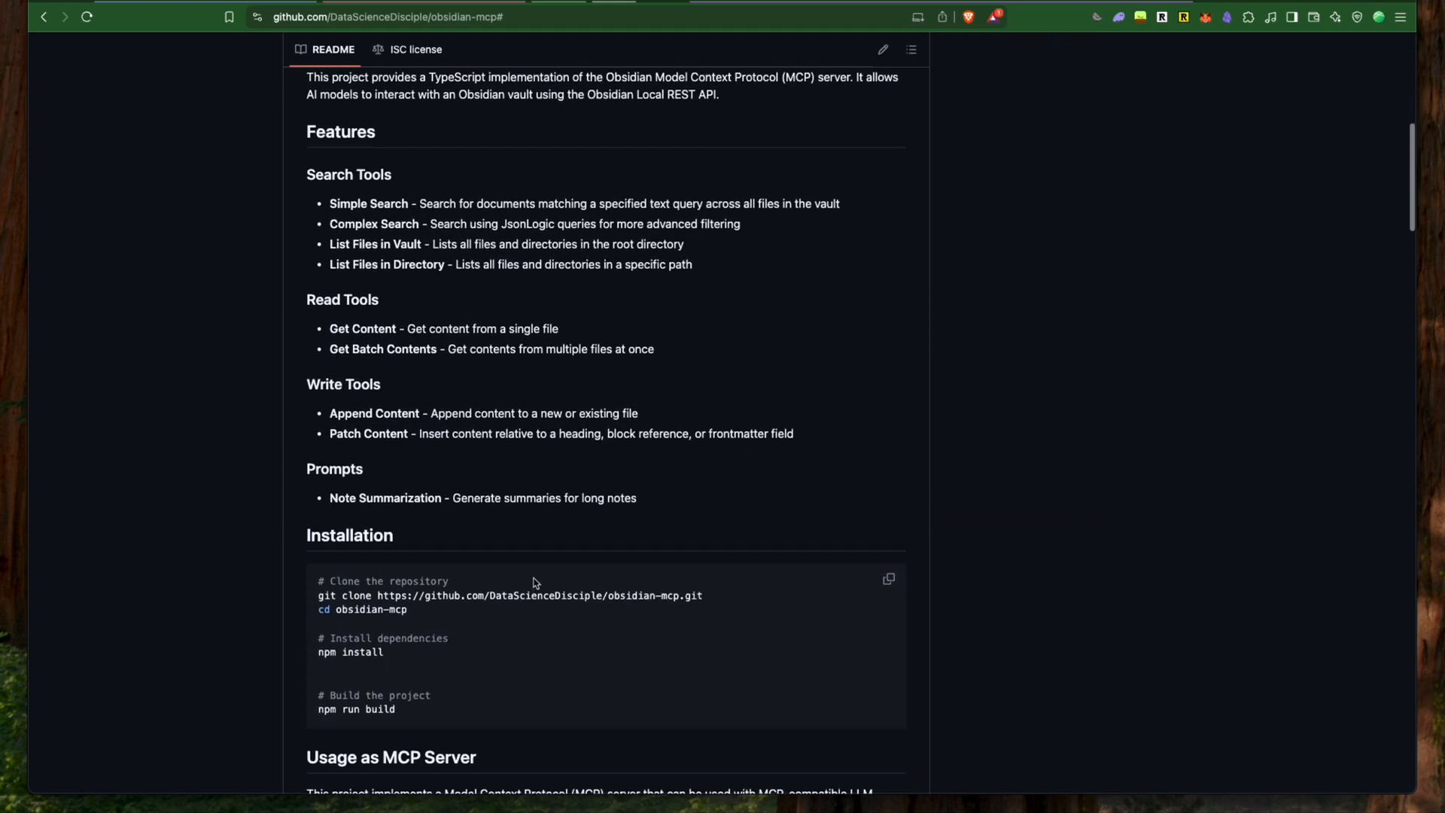